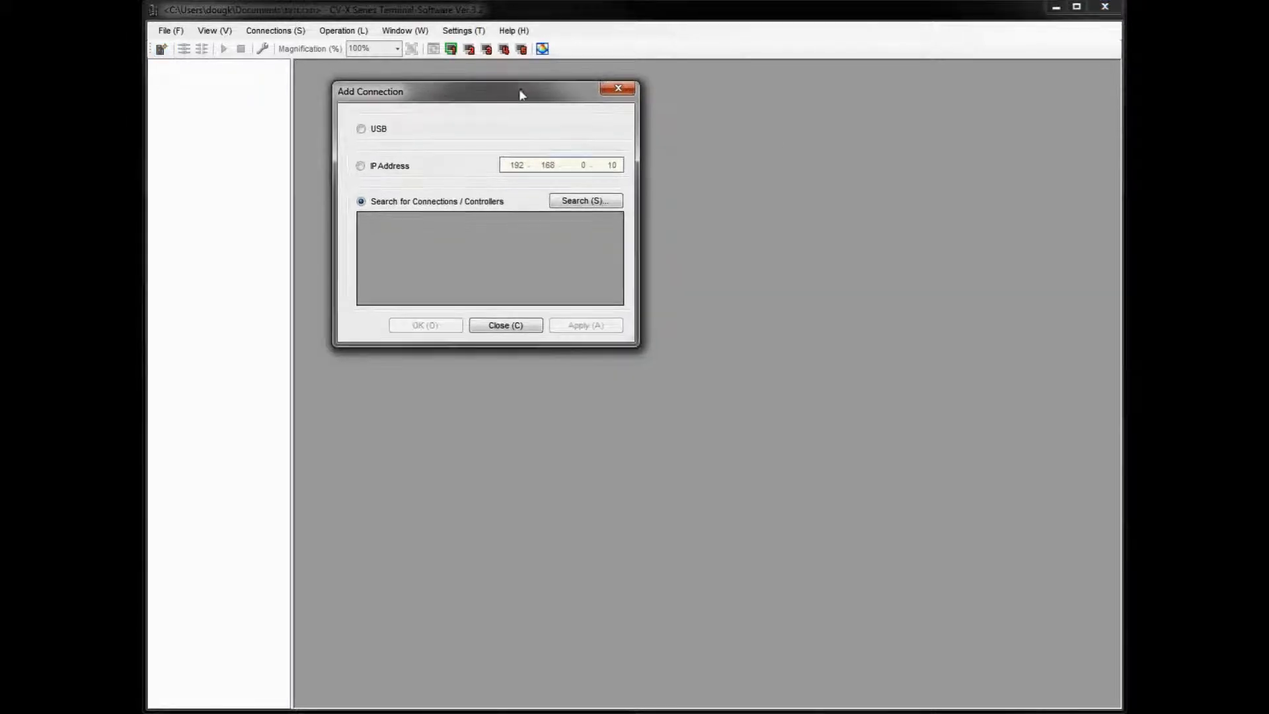
{"action": "mouse_move", "coordinate": [538, 303]}
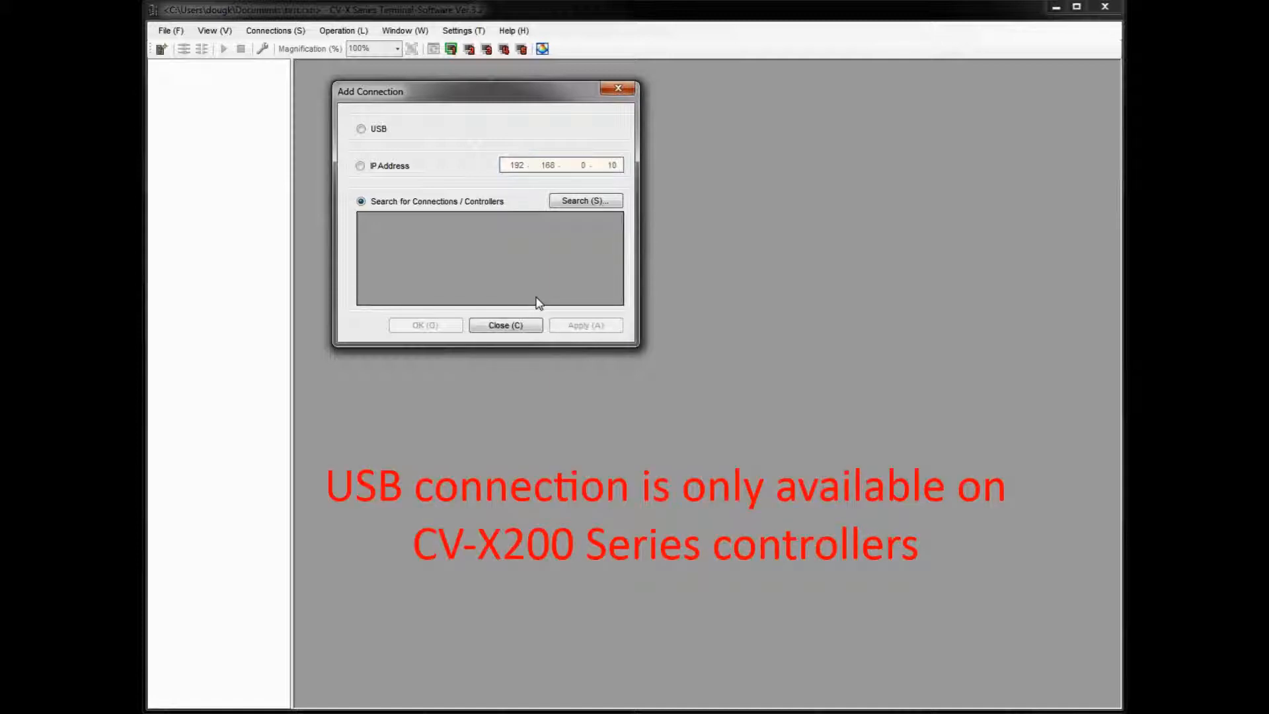
Choose USB as the connection type in the Add Connection dialog.
{"action": "left_click", "coordinate": [361, 129]}
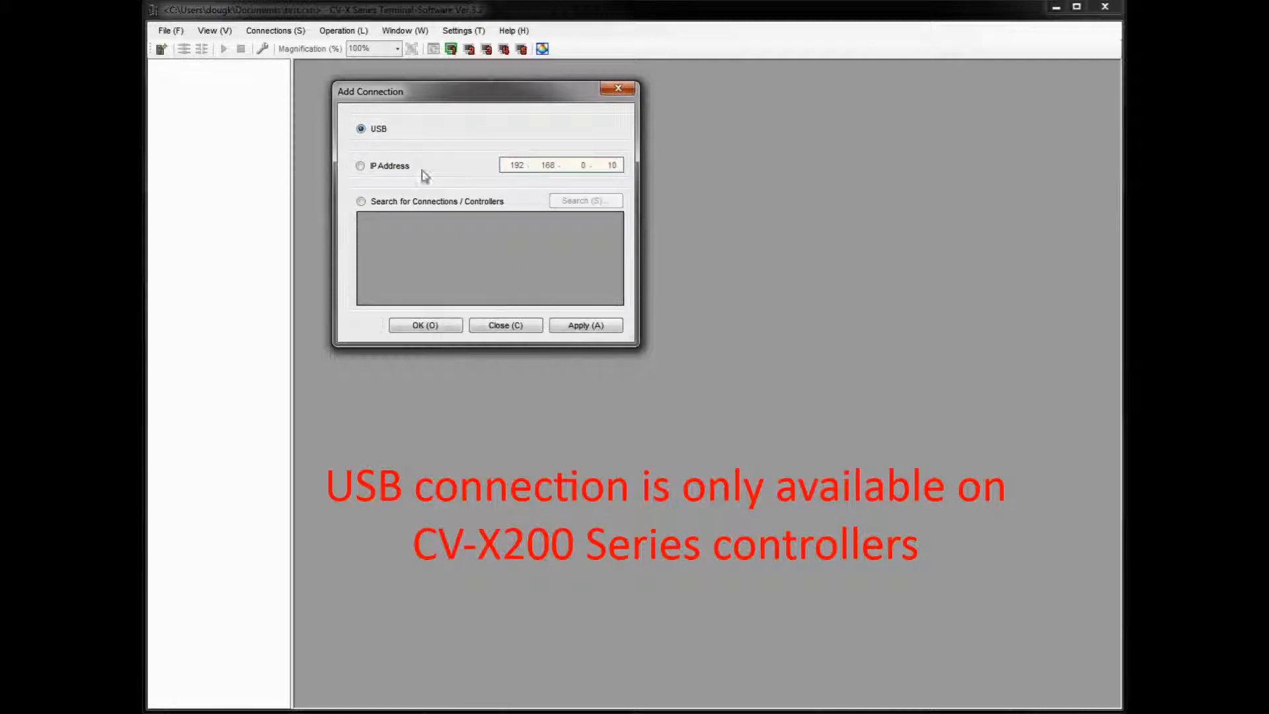
{"action": "mouse_move", "coordinate": [449, 190]}
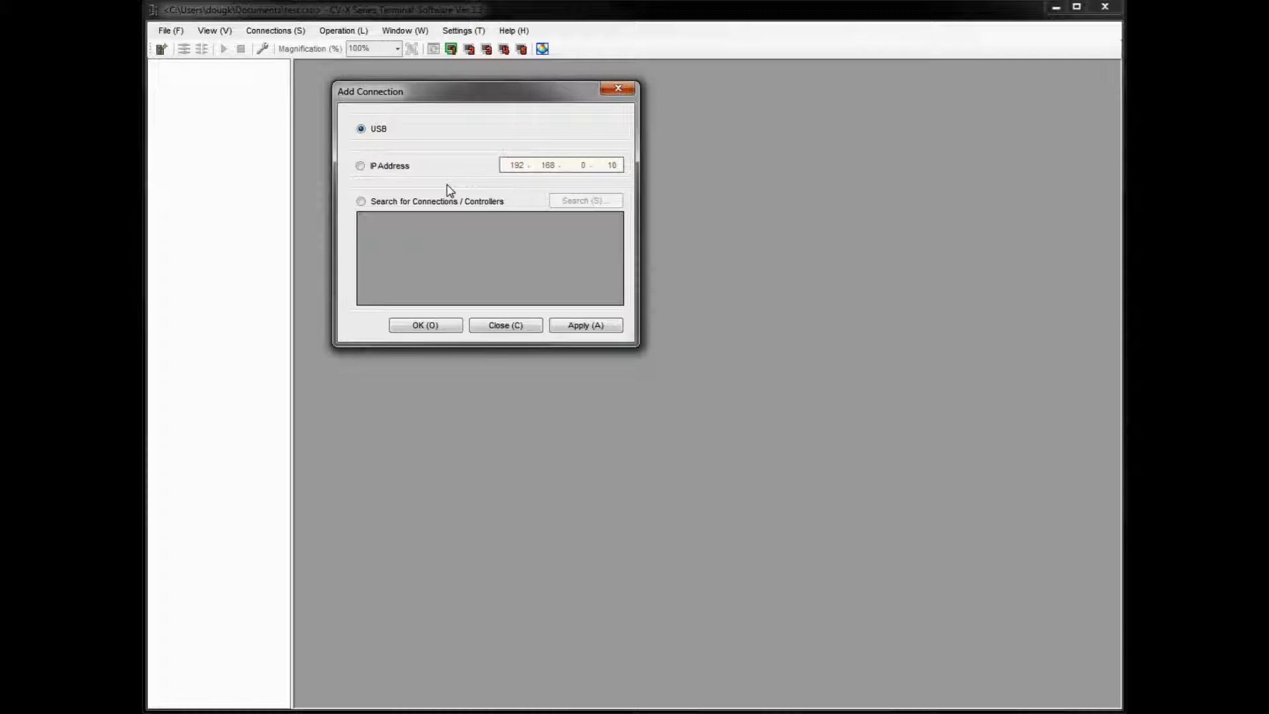
{"action": "mouse_move", "coordinate": [662, 567]}
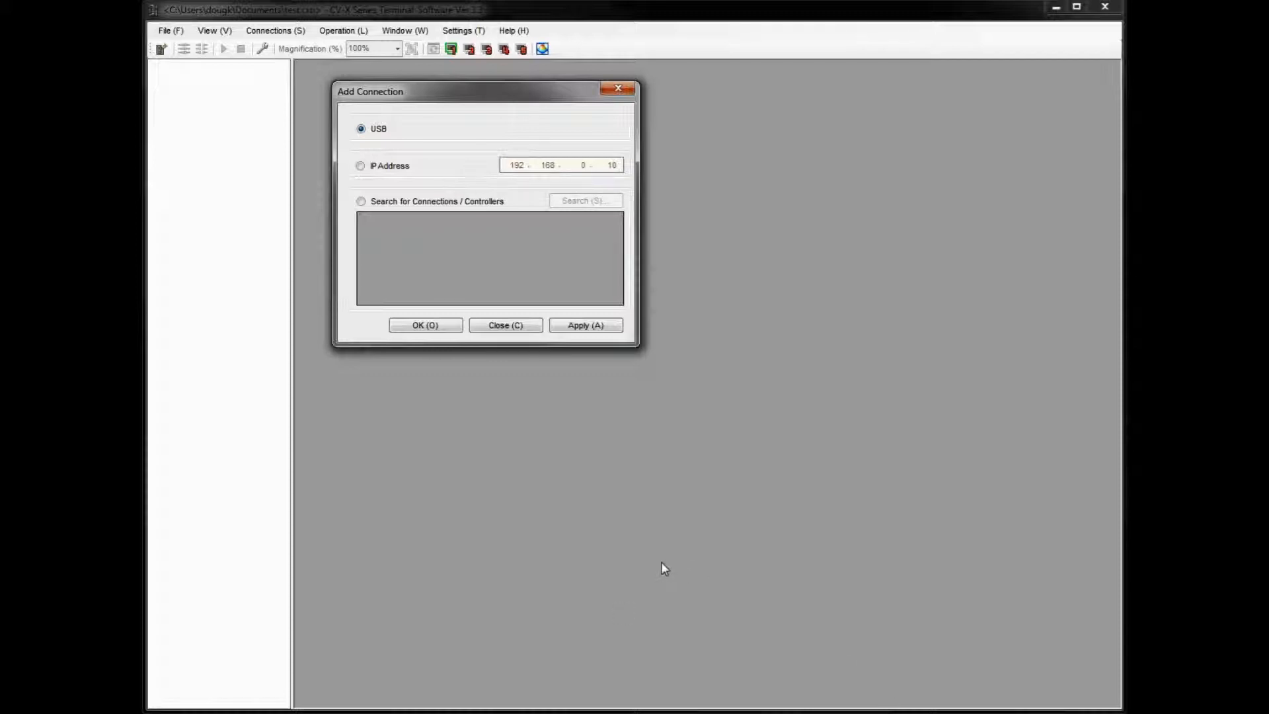
{"action": "mouse_move", "coordinate": [380, 241]}
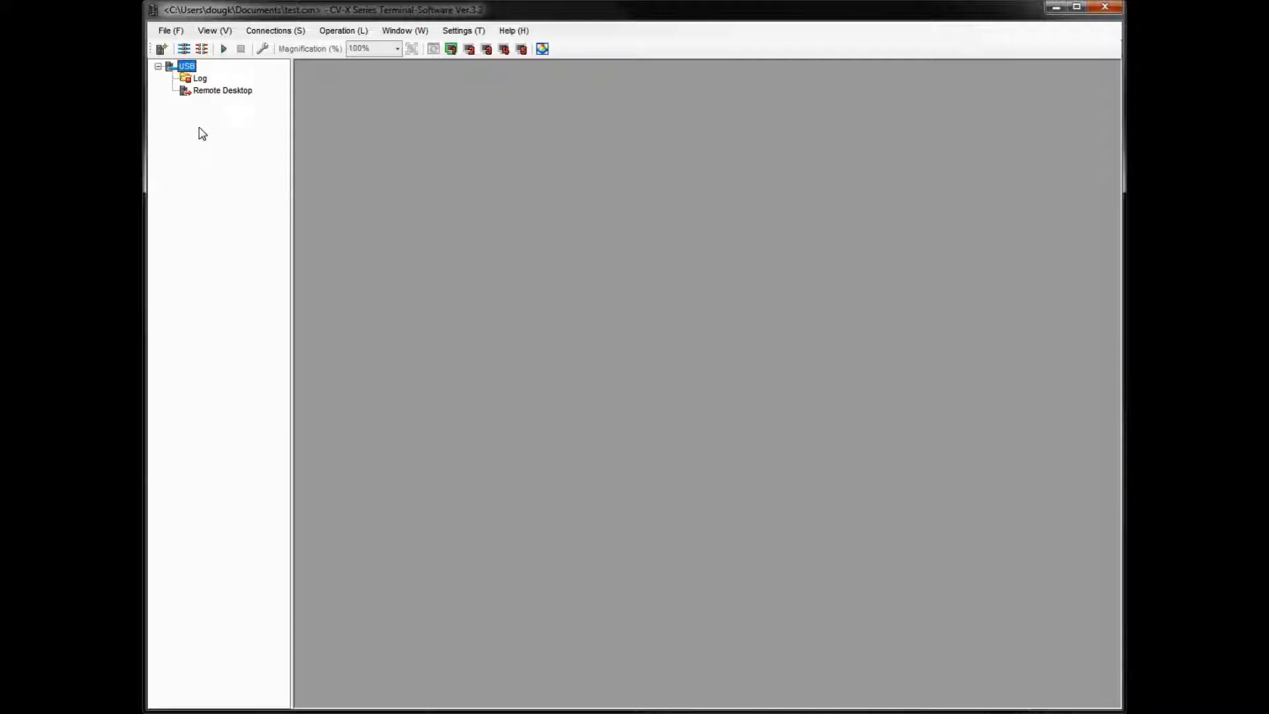
Launch Remote Desktop from the USB connection's context menu.
{"action": "right_click", "coordinate": [221, 90]}
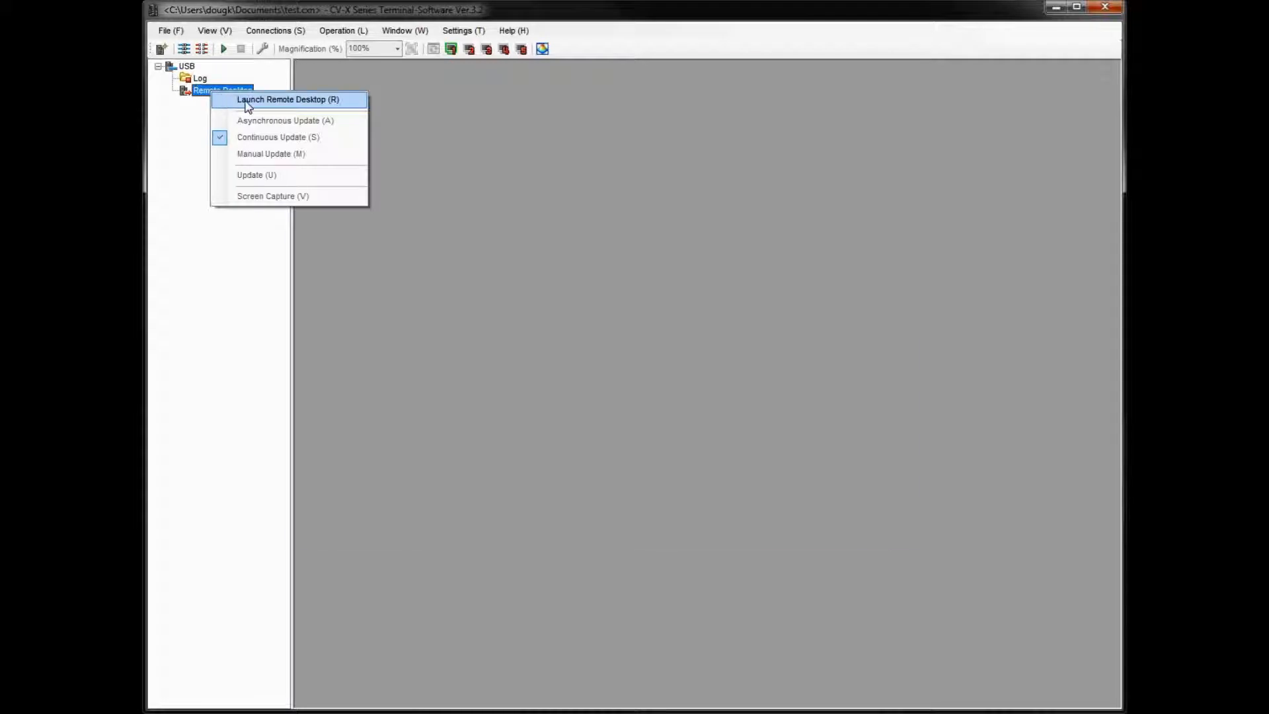
{"action": "left_click", "coordinate": [289, 99]}
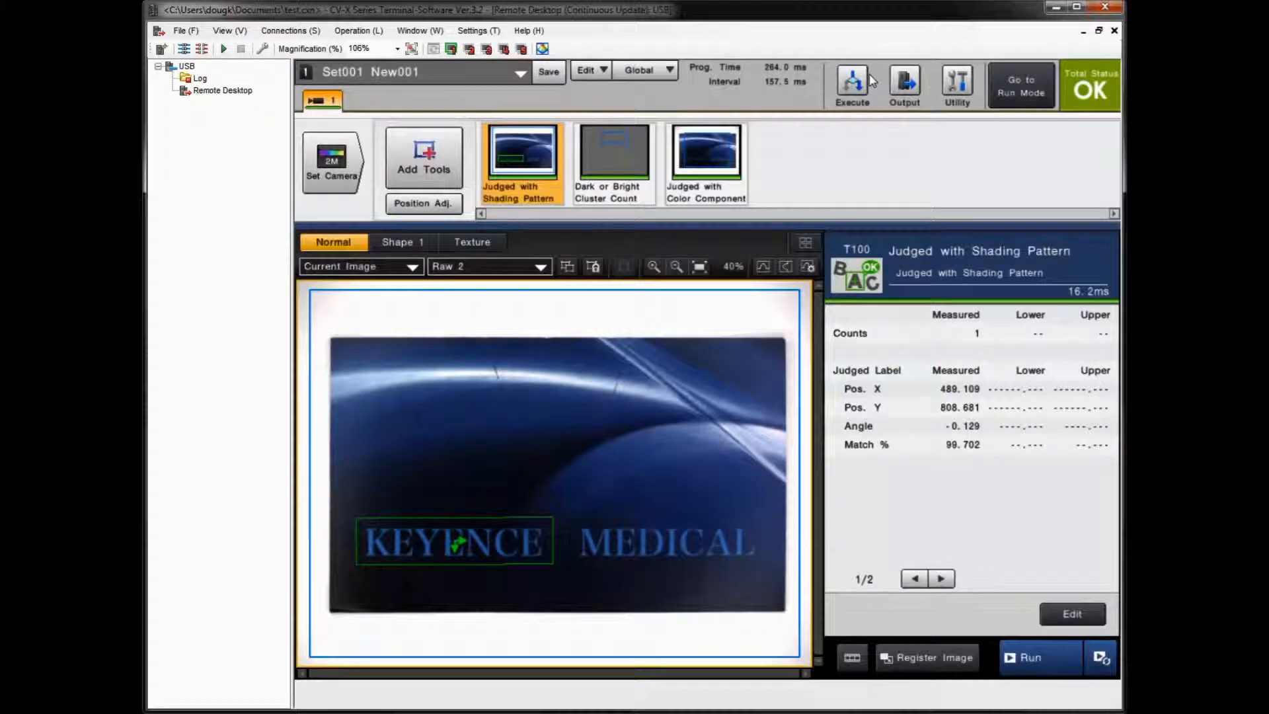
Set the Remote Desktop magnification to 100% after trying 200%.
{"action": "left_click", "coordinate": [395, 48]}
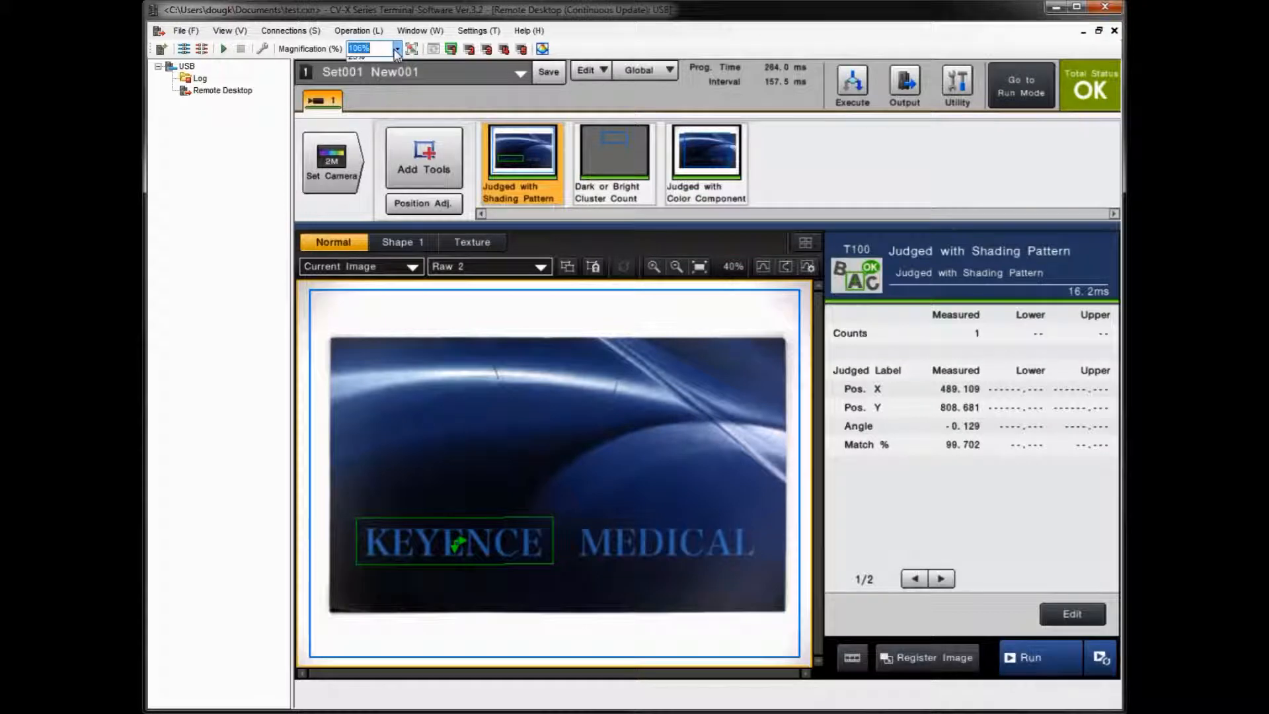
{"action": "left_click", "coordinate": [395, 49]}
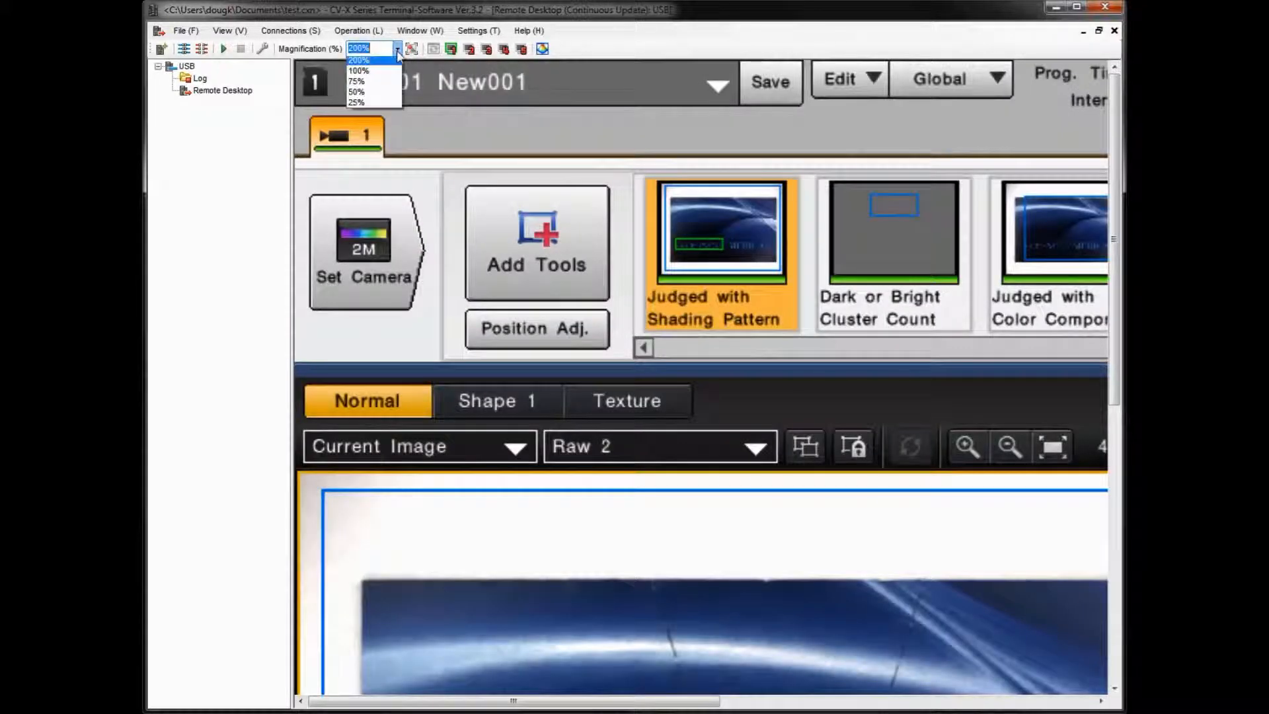
{"action": "left_click", "coordinate": [356, 91]}
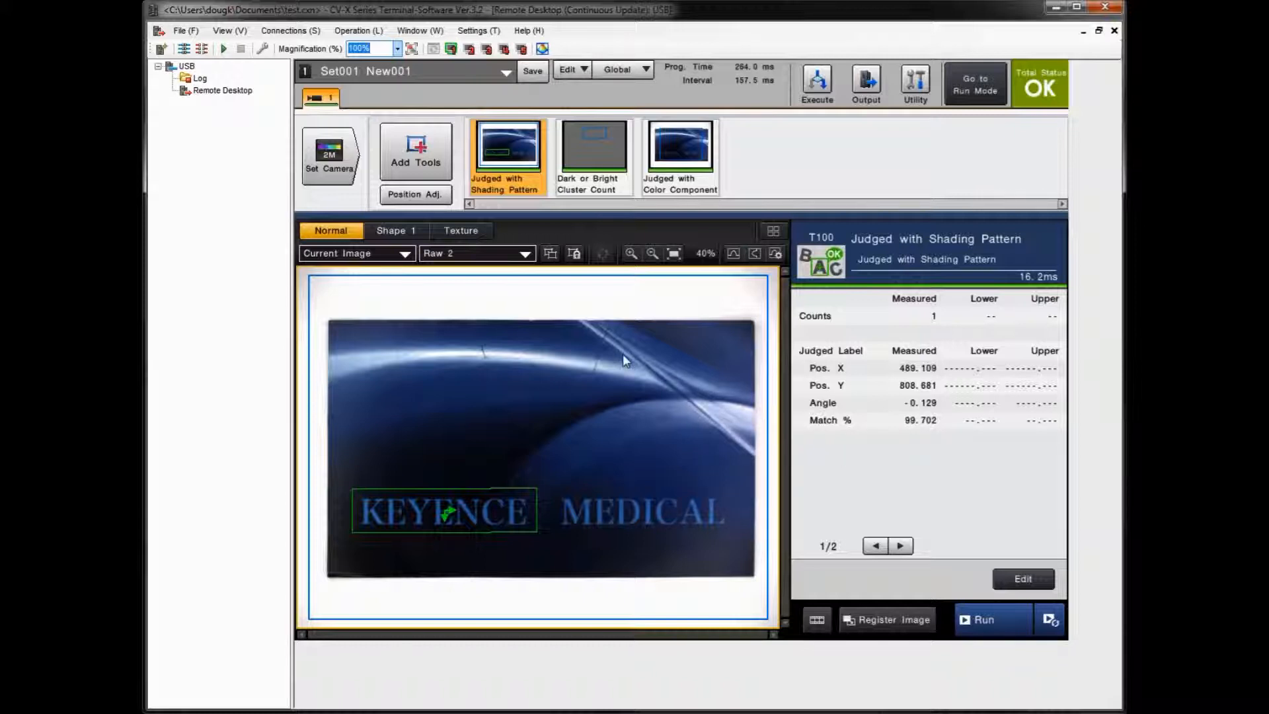
{"action": "mouse_move", "coordinate": [620, 99]}
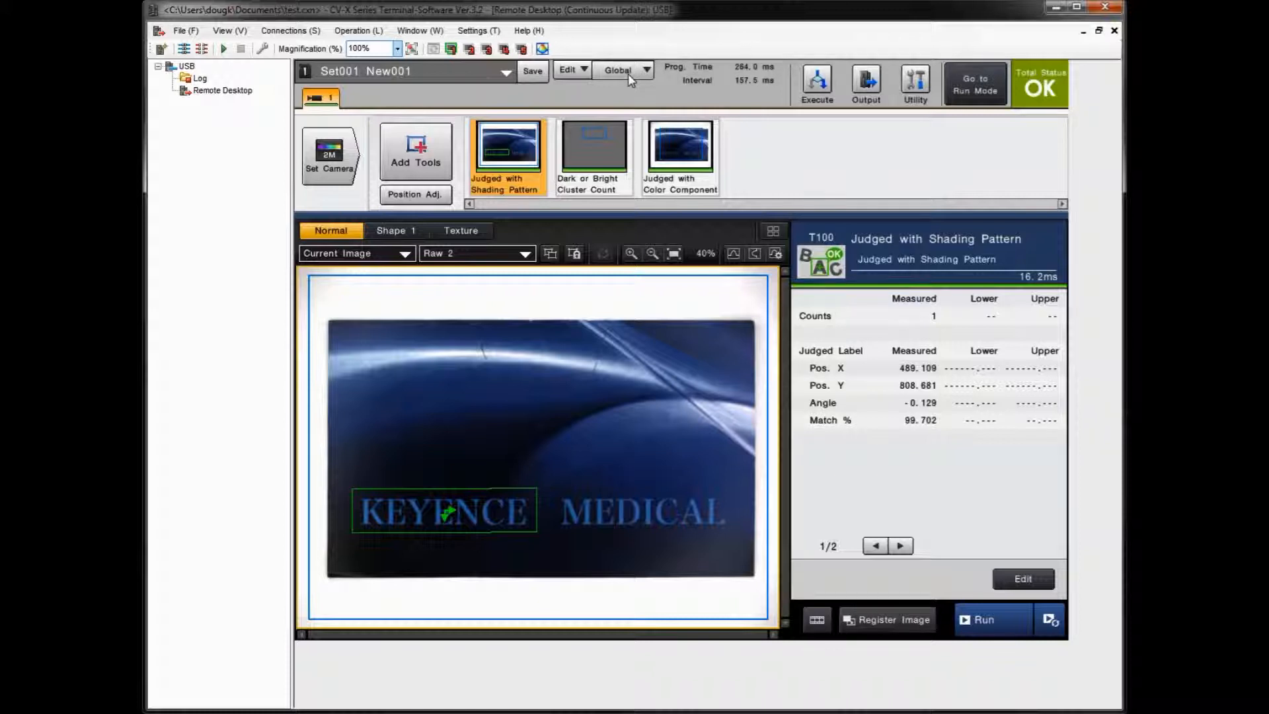
Open Global > Communications & I/O > Network on the remote desktop.
{"action": "left_click", "coordinate": [622, 70]}
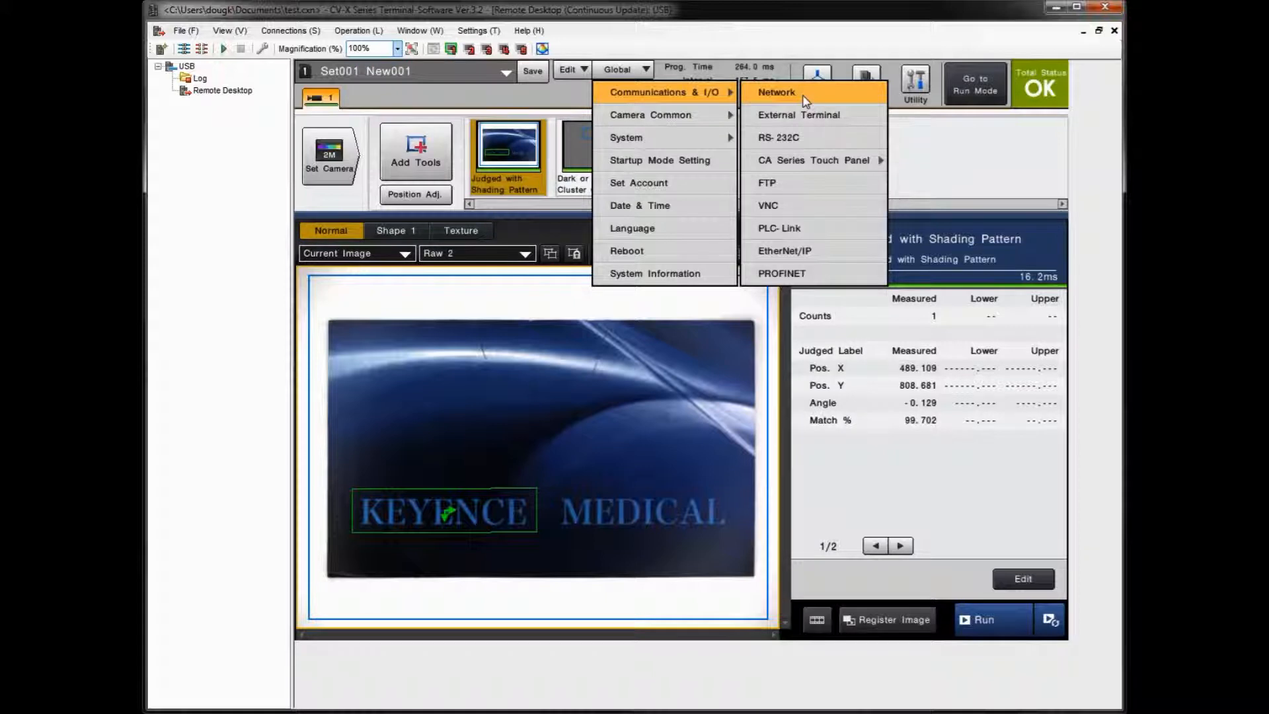
{"action": "left_click", "coordinate": [773, 92]}
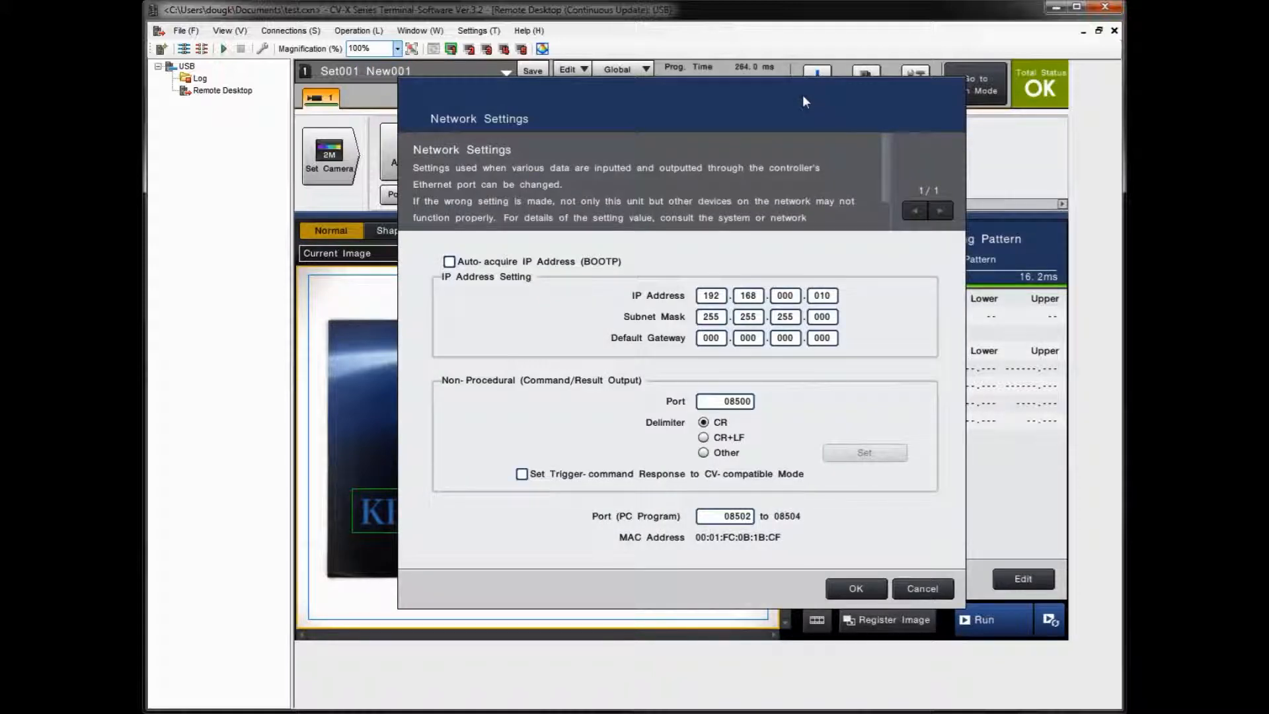
{"action": "mouse_move", "coordinate": [681, 318]}
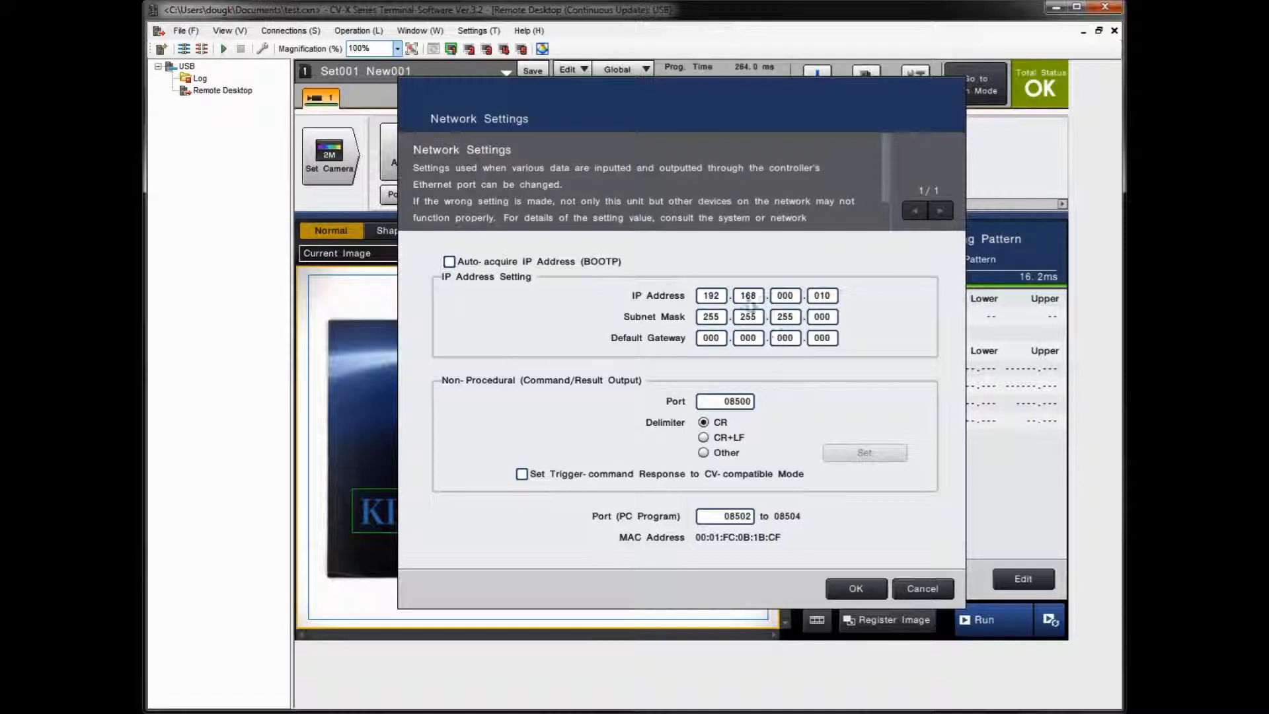
{"action": "mouse_move", "coordinate": [753, 357]}
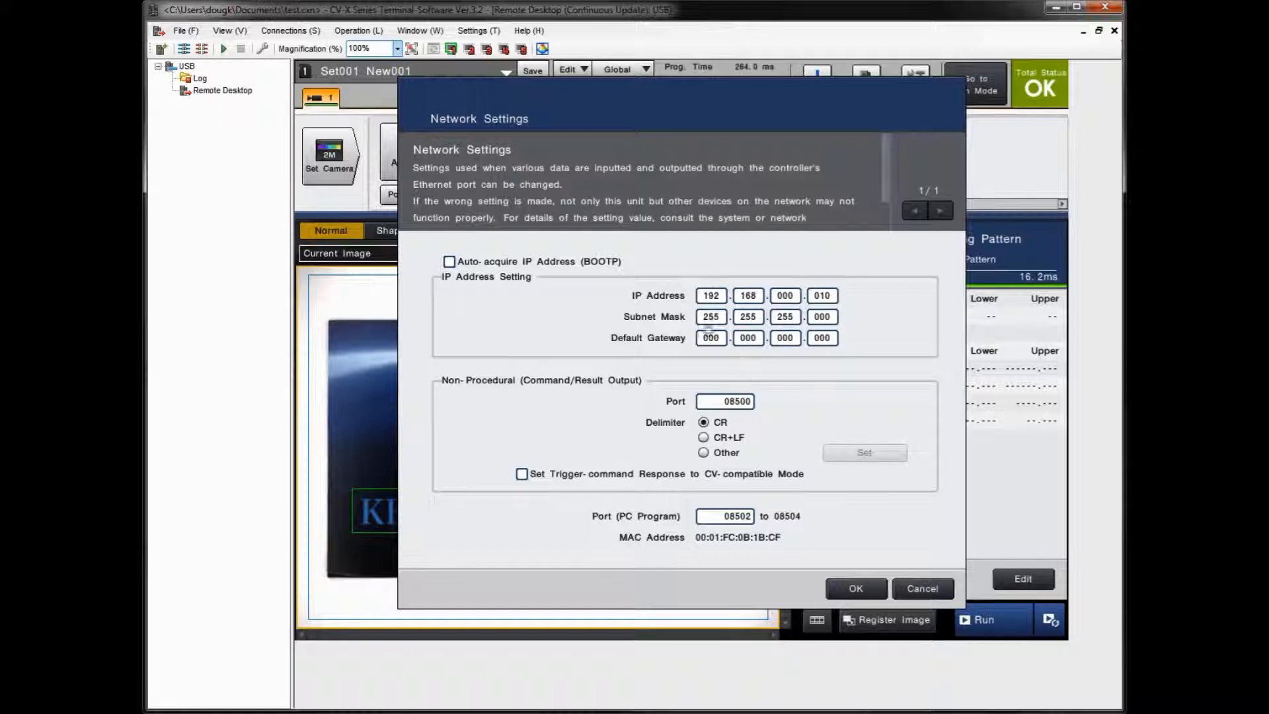
{"action": "mouse_move", "coordinate": [736, 360]}
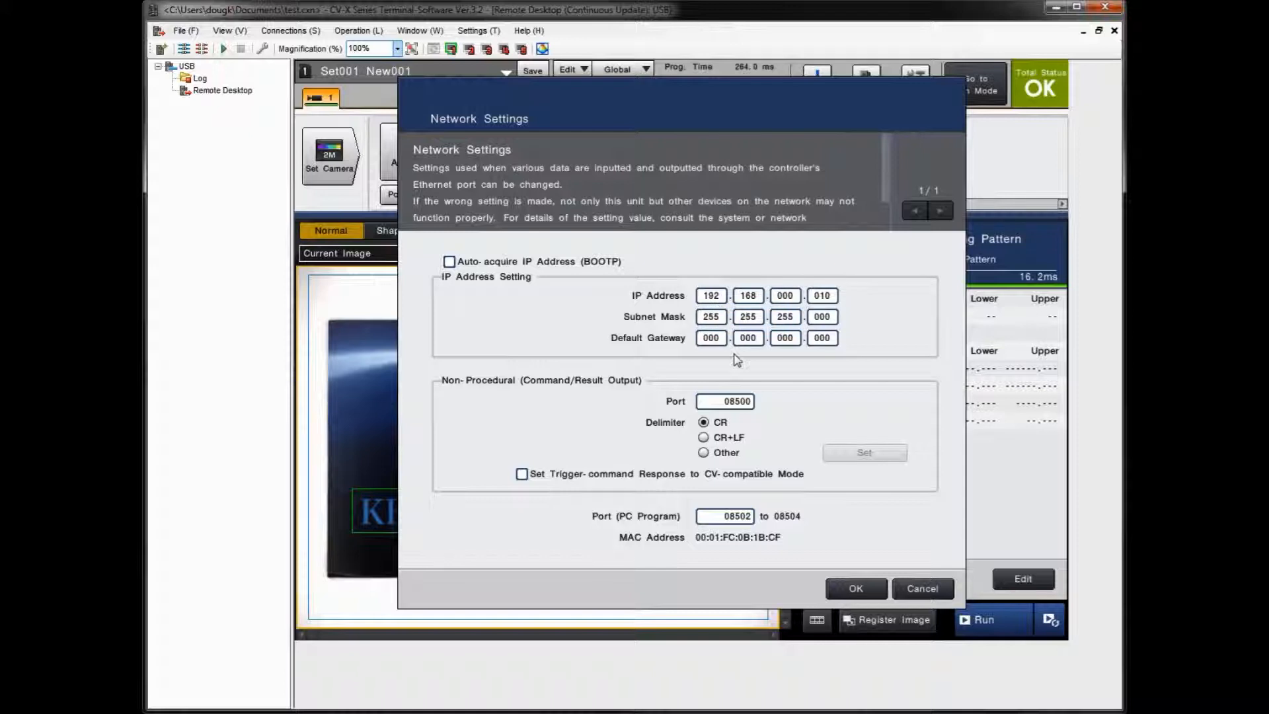
{"action": "mouse_move", "coordinate": [881, 307]}
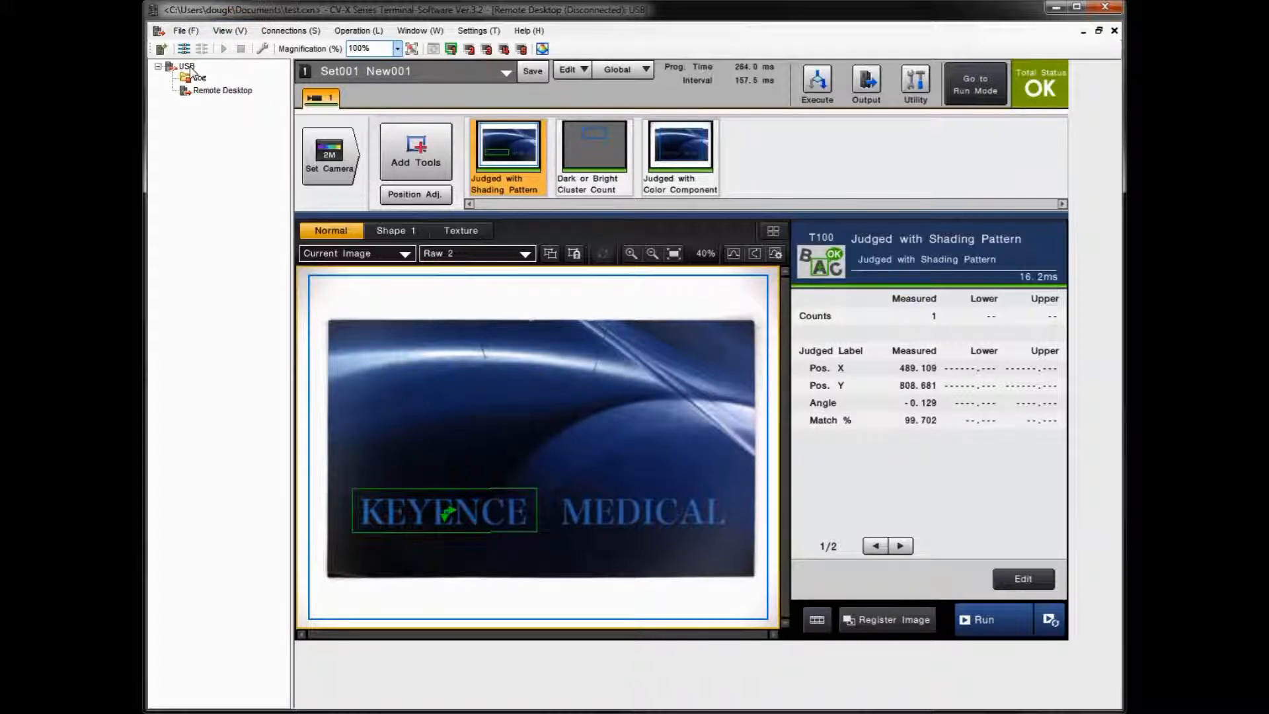
Bring up the USB connection's context menu to delete it.
{"action": "right_click", "coordinate": [185, 66]}
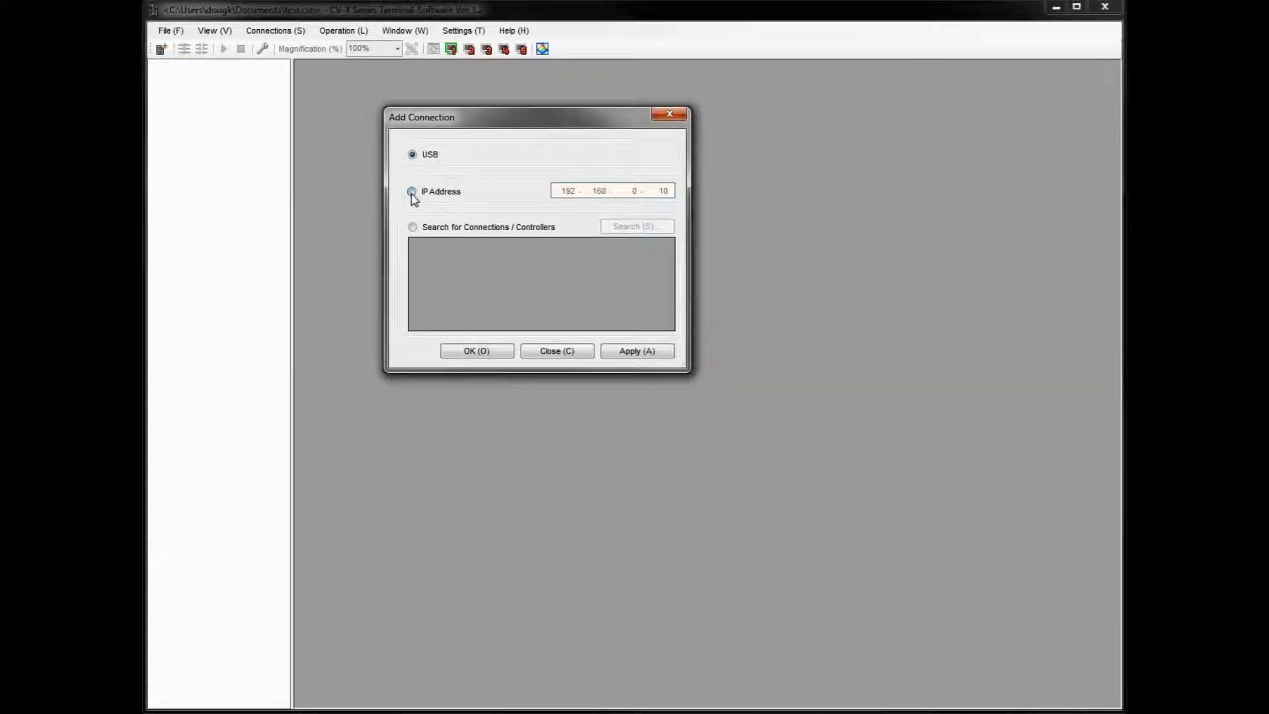
Search the network, tick controller 192.168.0.10, and add it as a connection.
{"action": "left_click", "coordinate": [412, 192]}
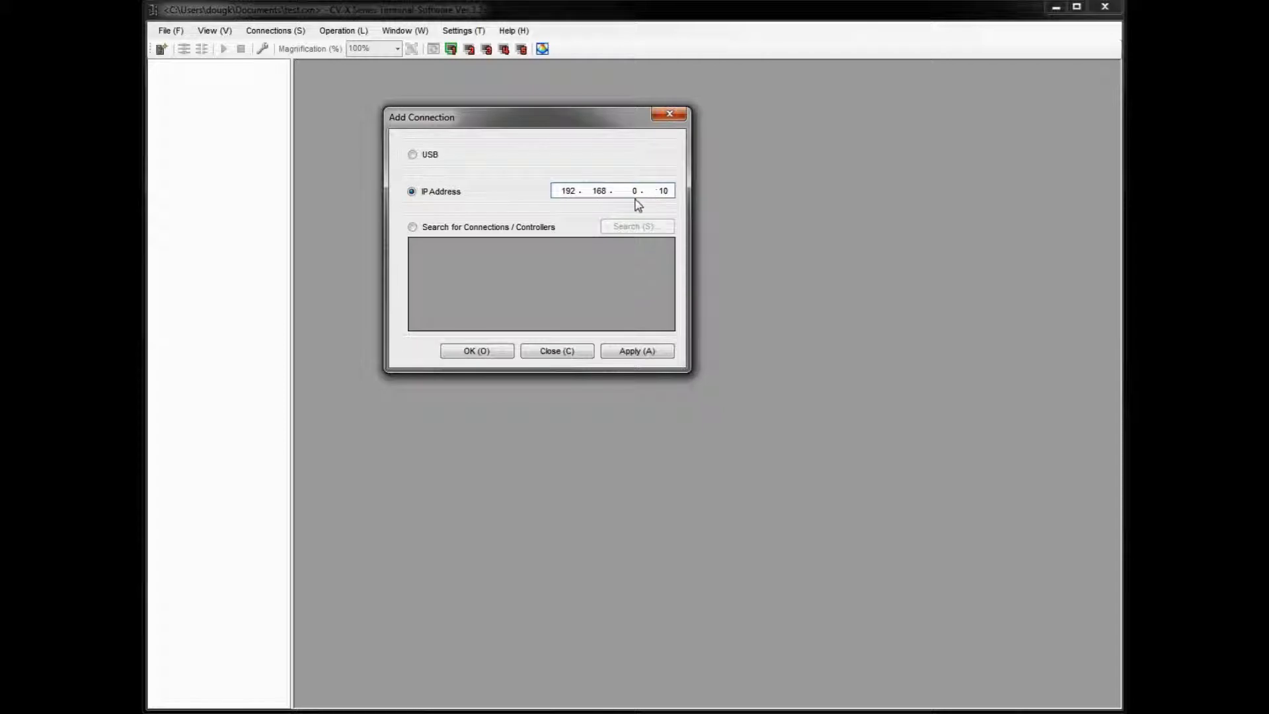
{"action": "mouse_move", "coordinate": [629, 203]}
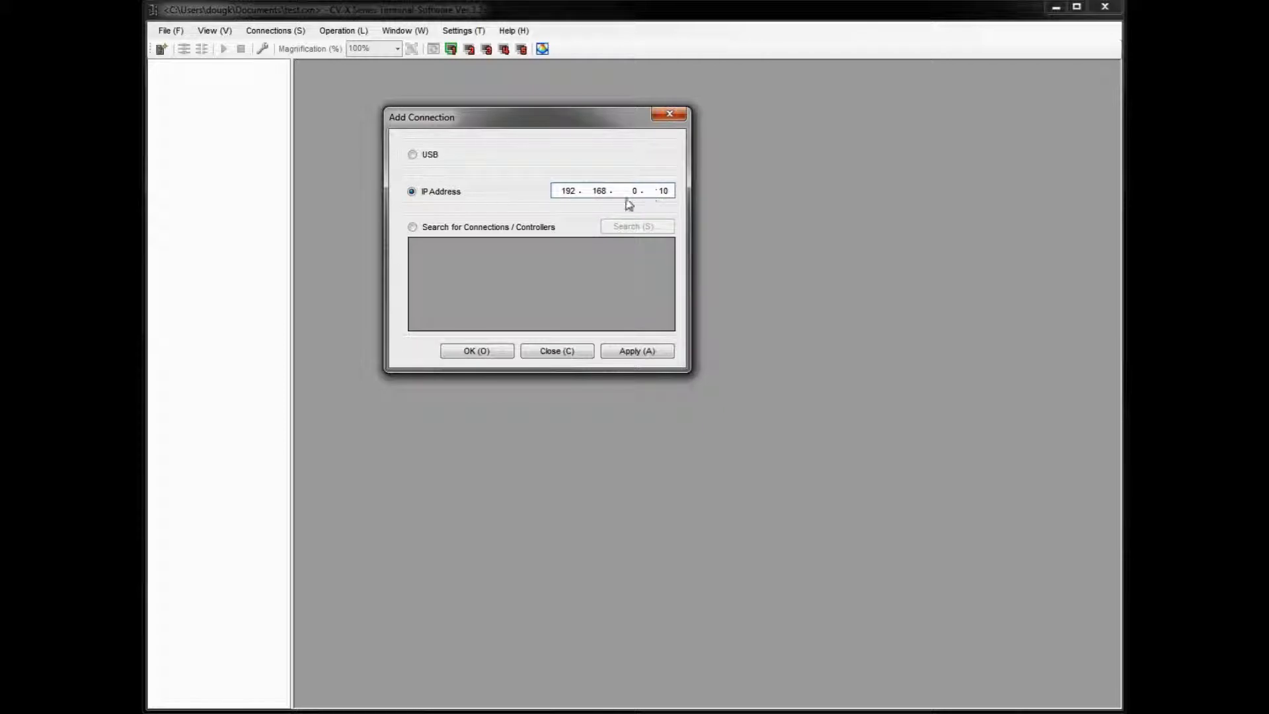
{"action": "left_click", "coordinate": [413, 227]}
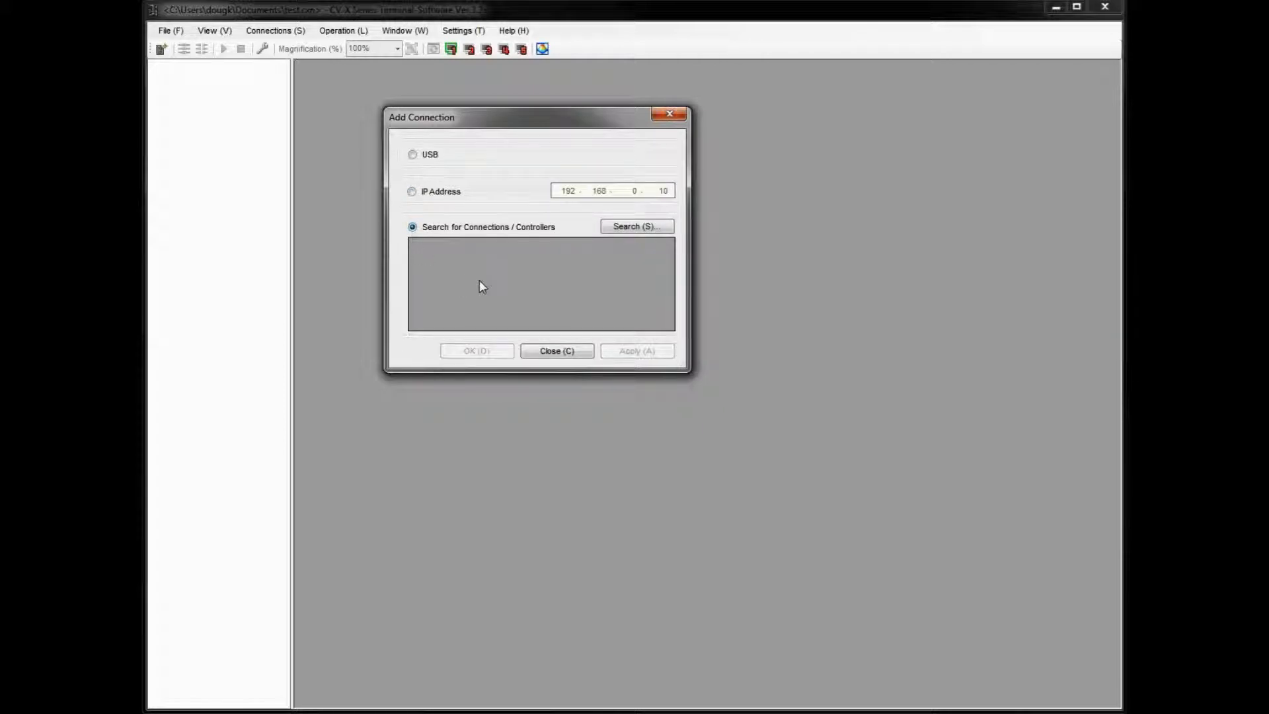
{"action": "mouse_move", "coordinate": [517, 218]}
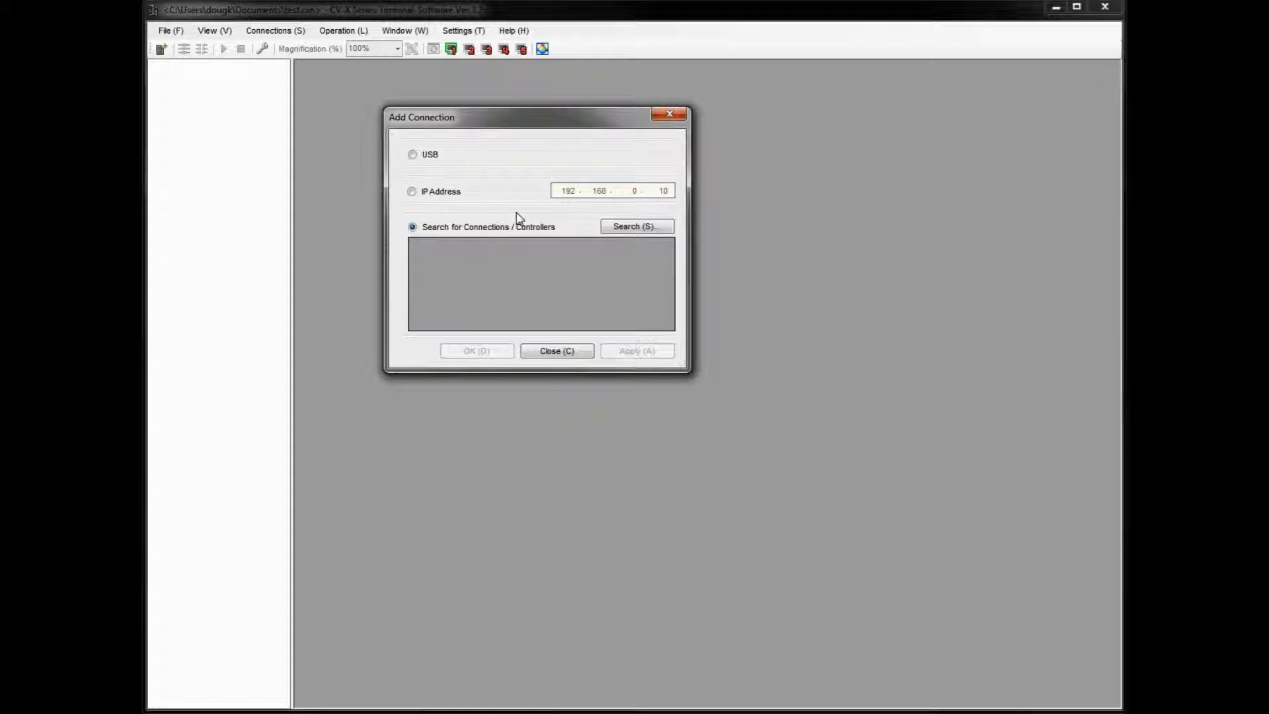
{"action": "left_click", "coordinate": [636, 225]}
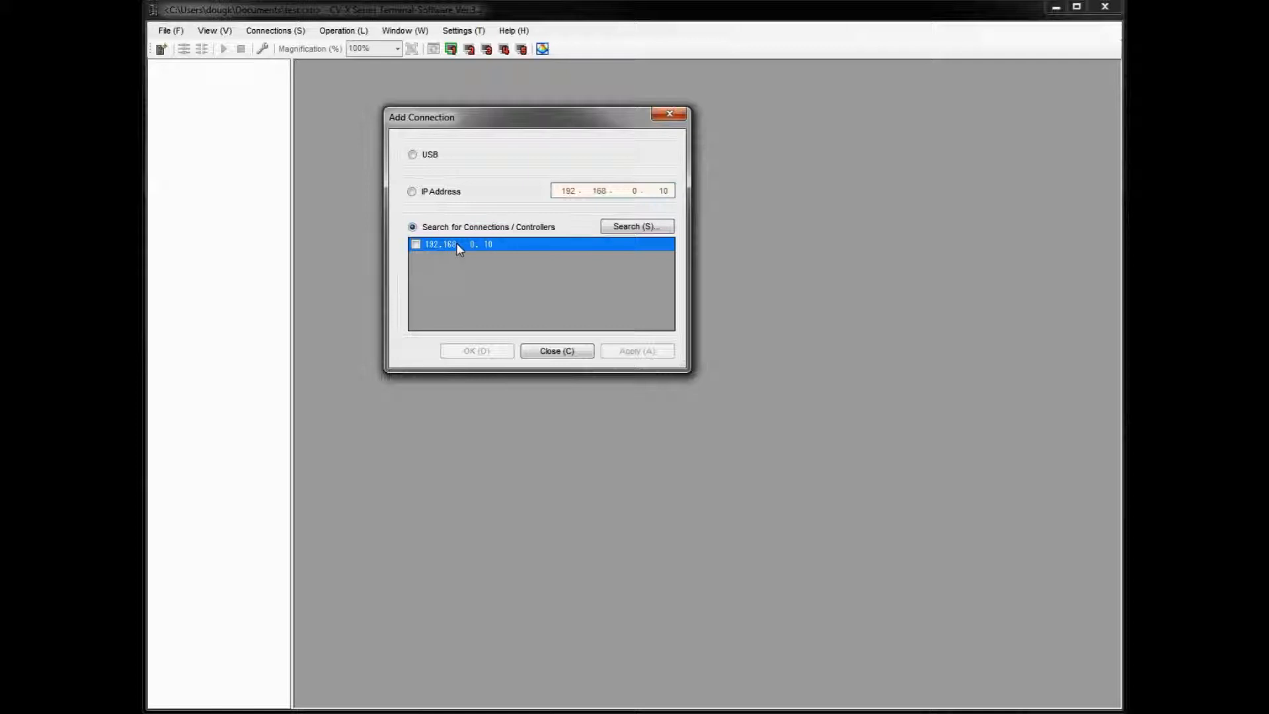
{"action": "mouse_move", "coordinate": [572, 260]}
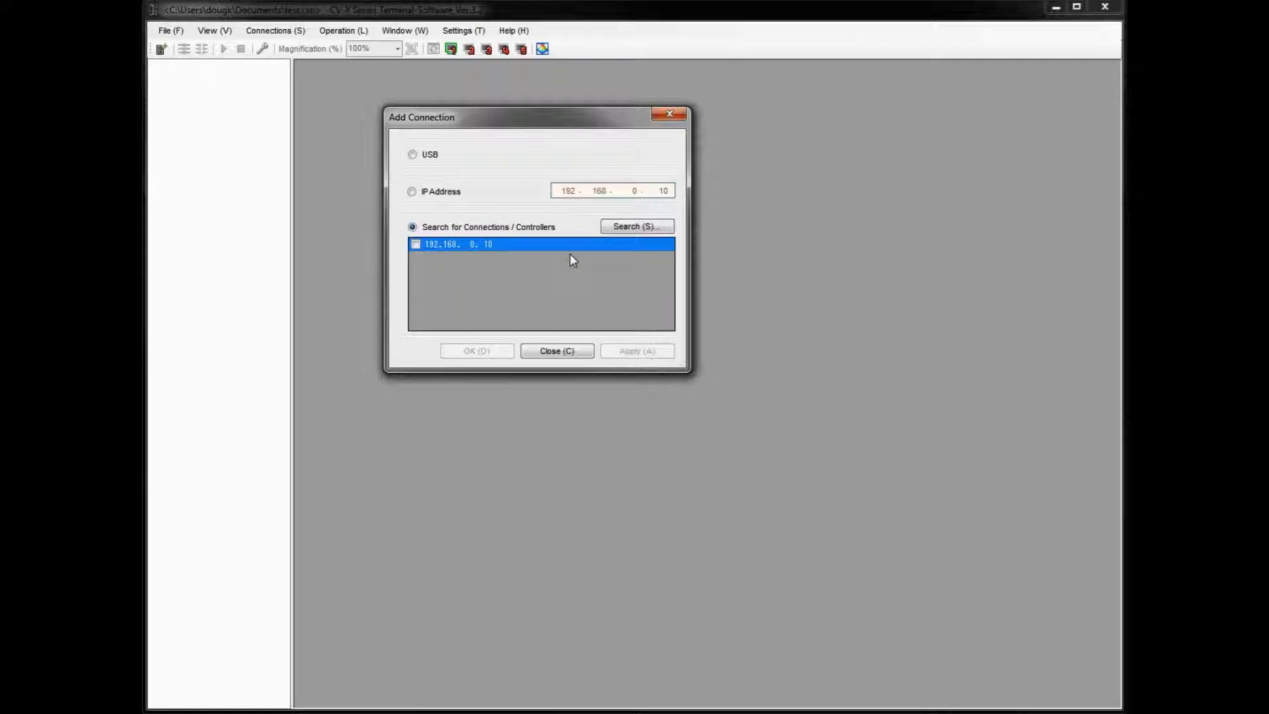
{"action": "mouse_move", "coordinate": [444, 319]}
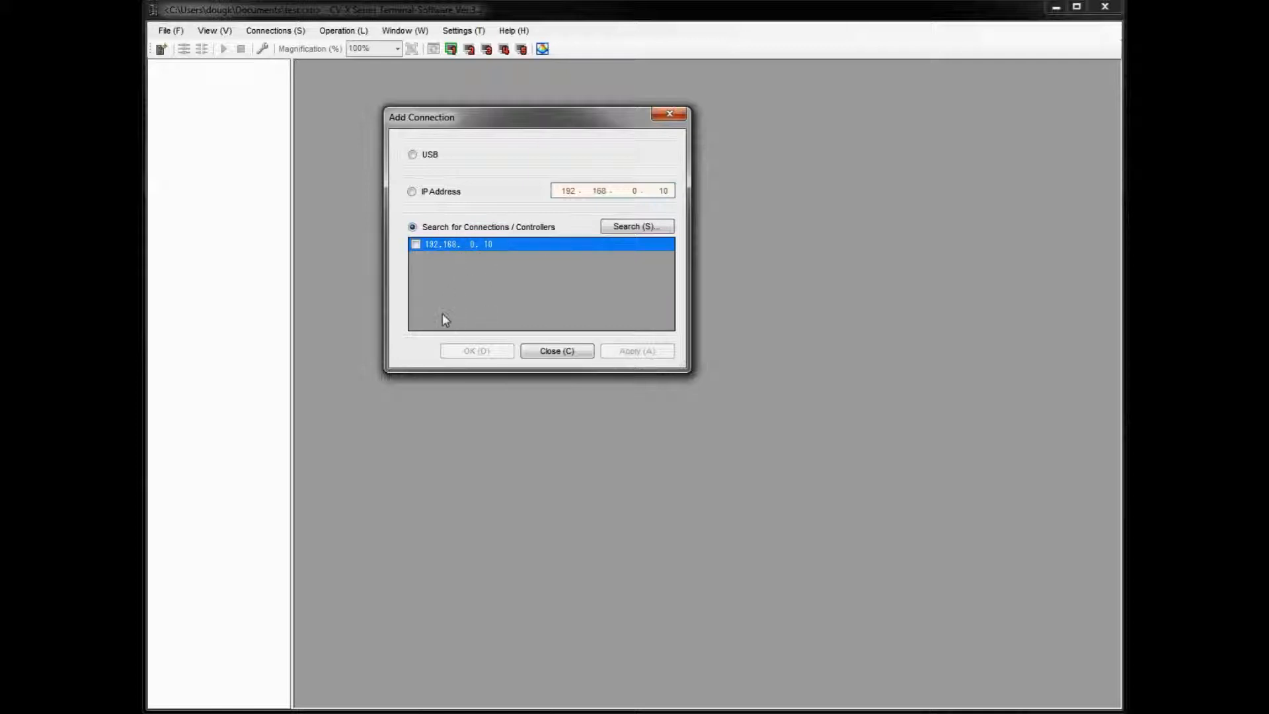
{"action": "mouse_move", "coordinate": [425, 301]}
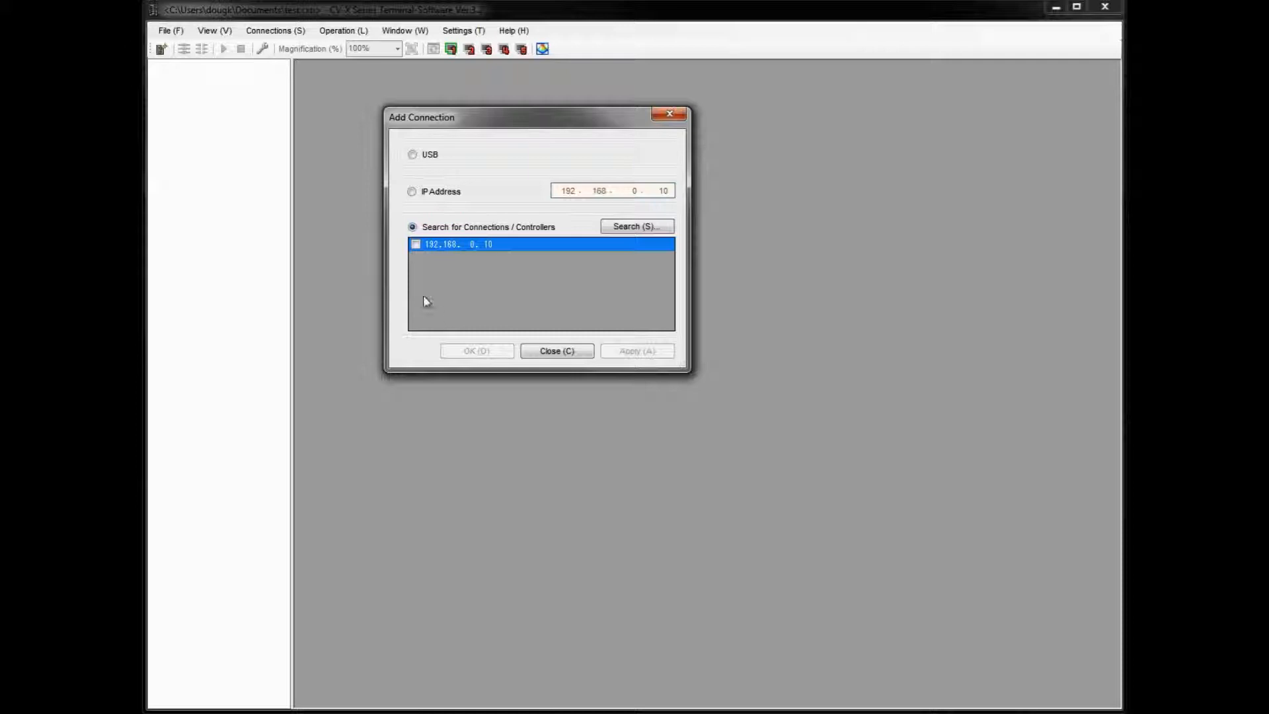
{"action": "left_click", "coordinate": [415, 244]}
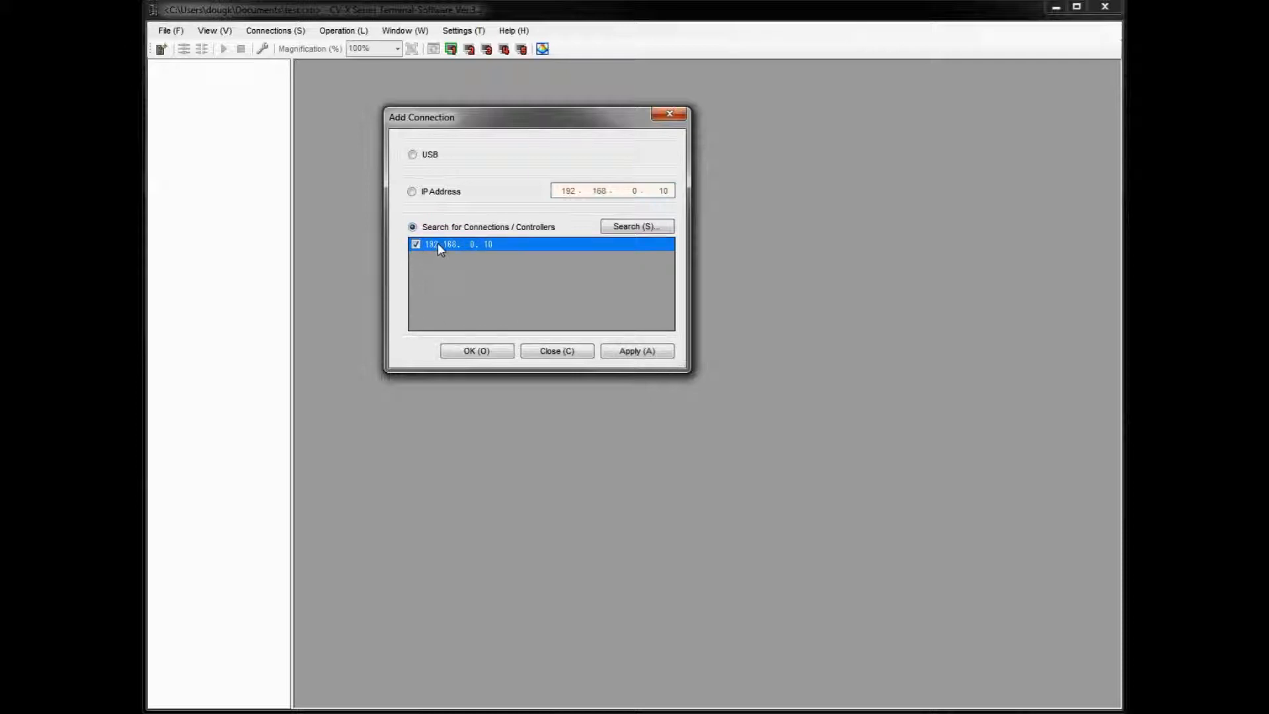
{"action": "left_click", "coordinate": [477, 350]}
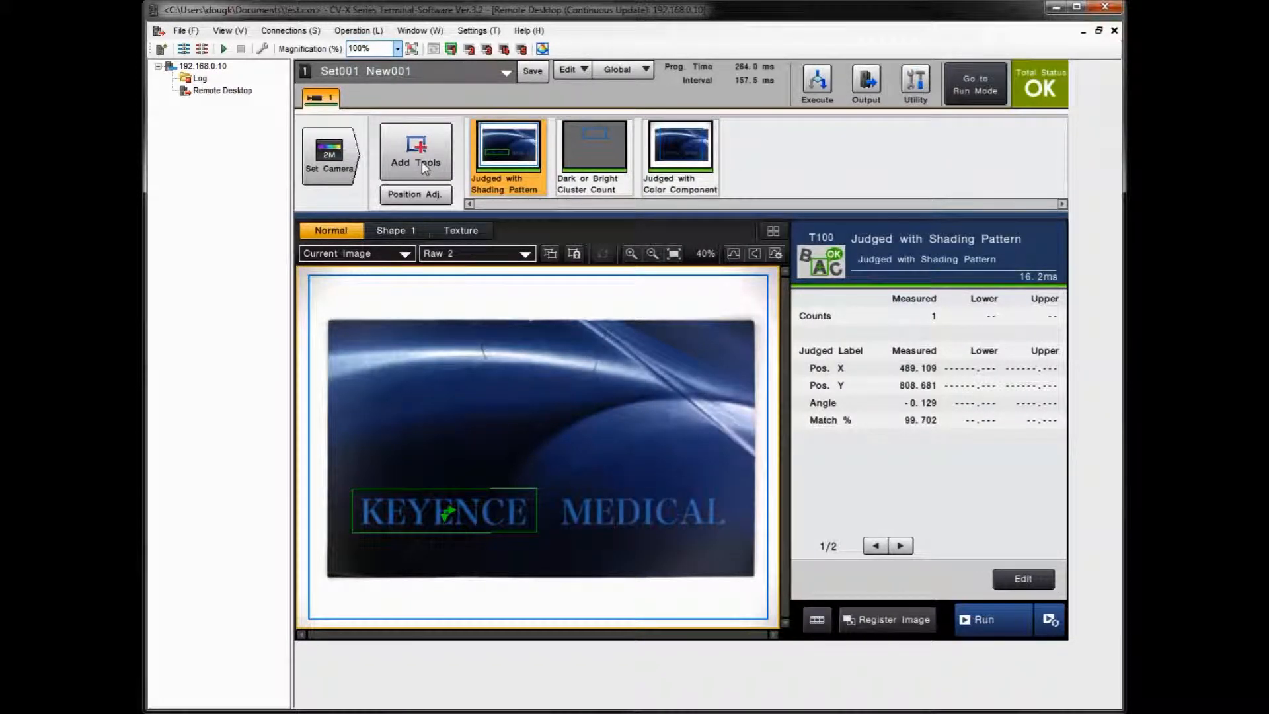
View the Tool Catalog and close it without adding any tools.
{"action": "left_click", "coordinate": [416, 152]}
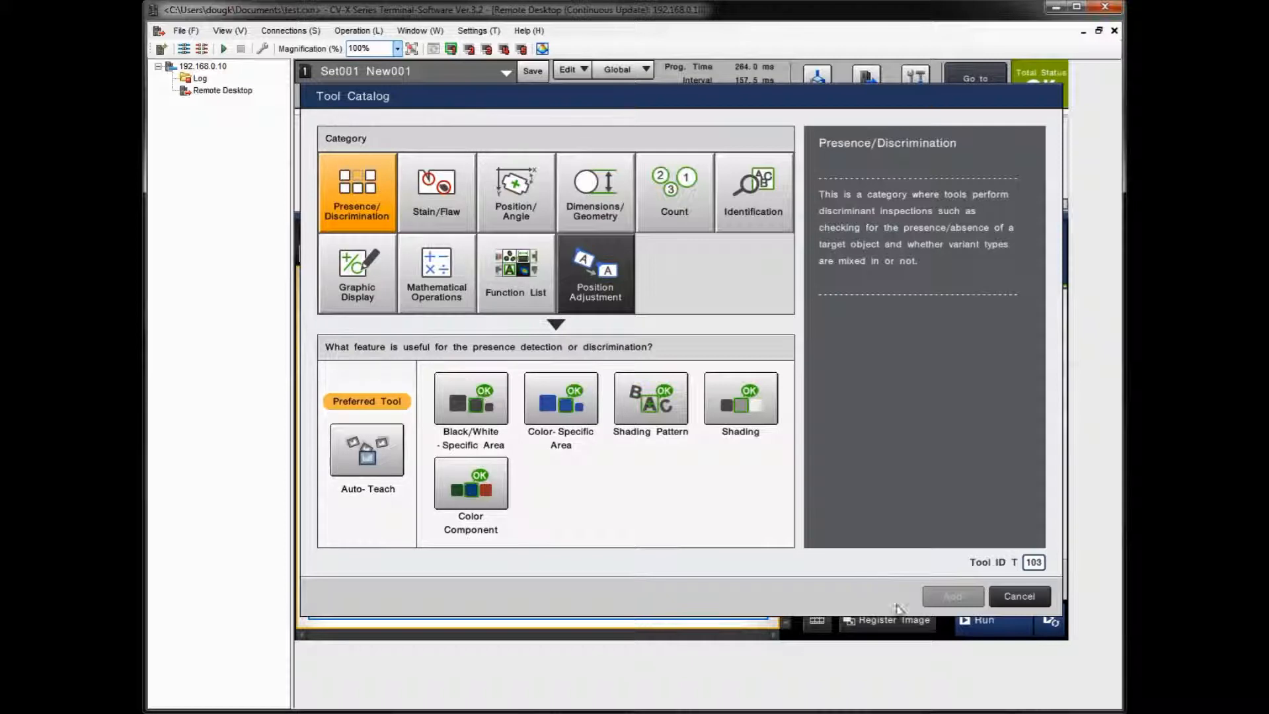
{"action": "left_click", "coordinate": [1020, 596]}
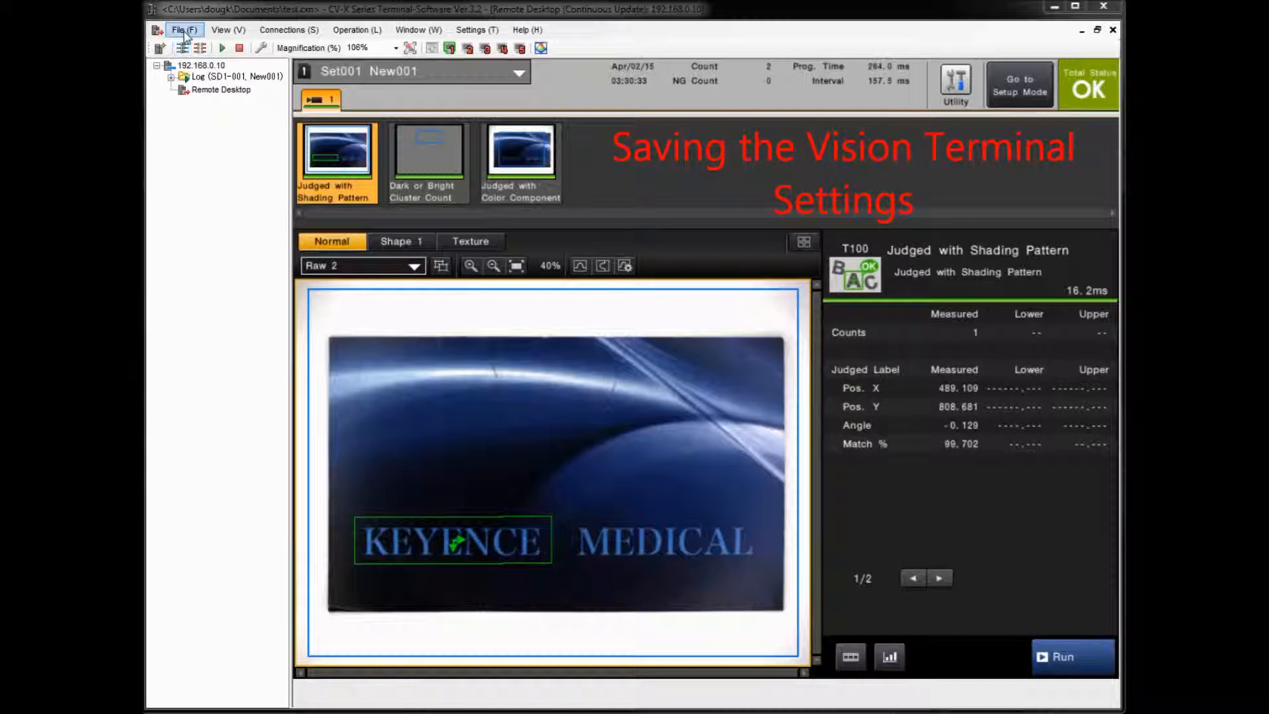
Browse the File and Settings menus, returning to File options.
{"action": "left_click", "coordinate": [183, 30]}
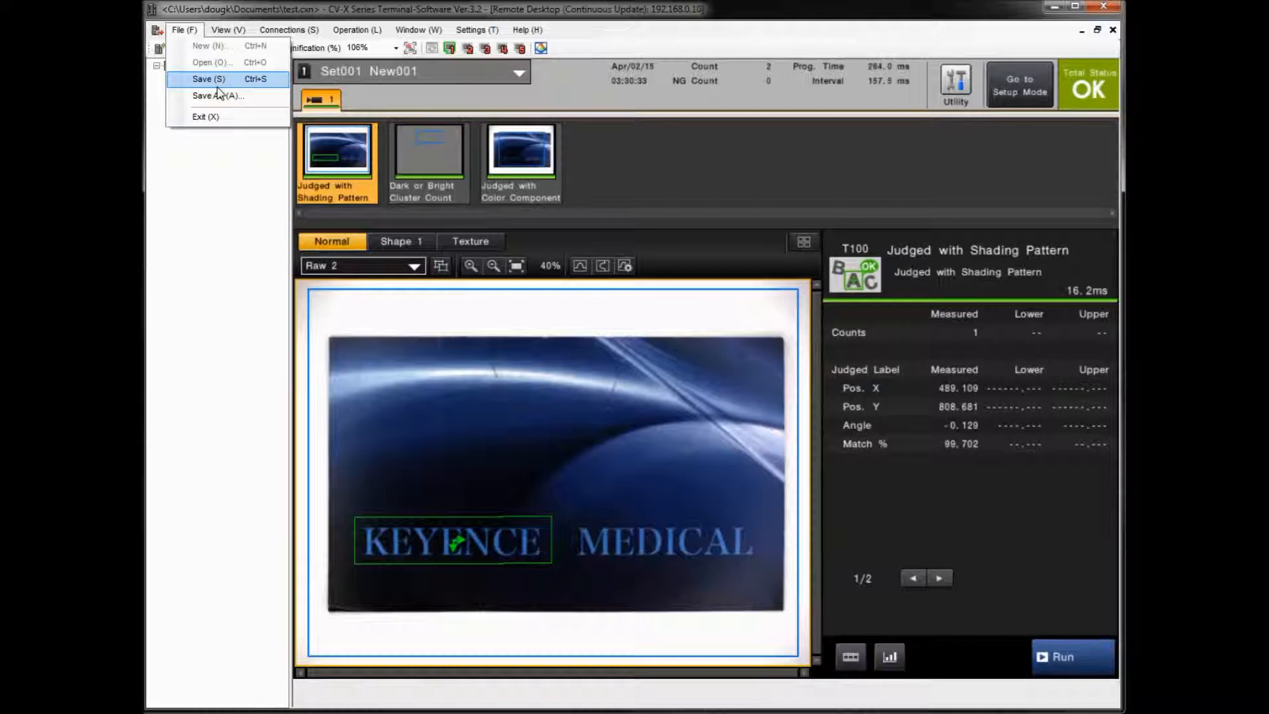
{"action": "mouse_move", "coordinate": [213, 175]}
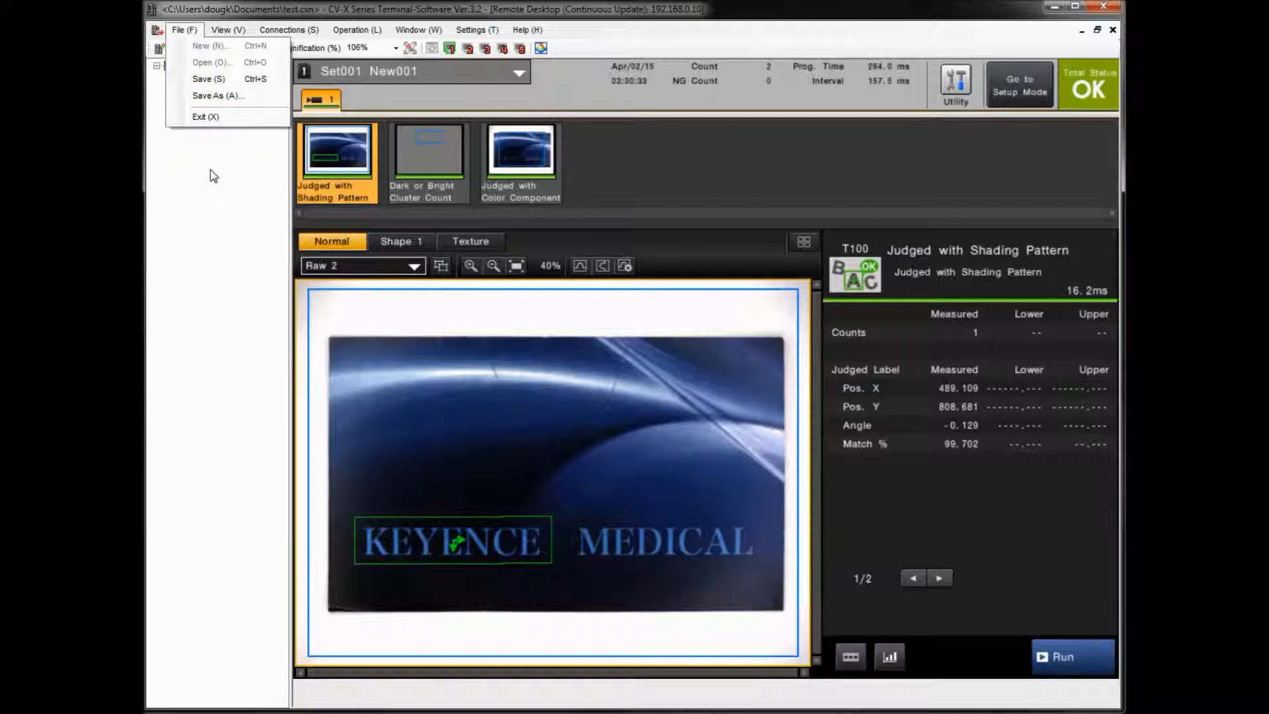
{"action": "left_click", "coordinate": [476, 30]}
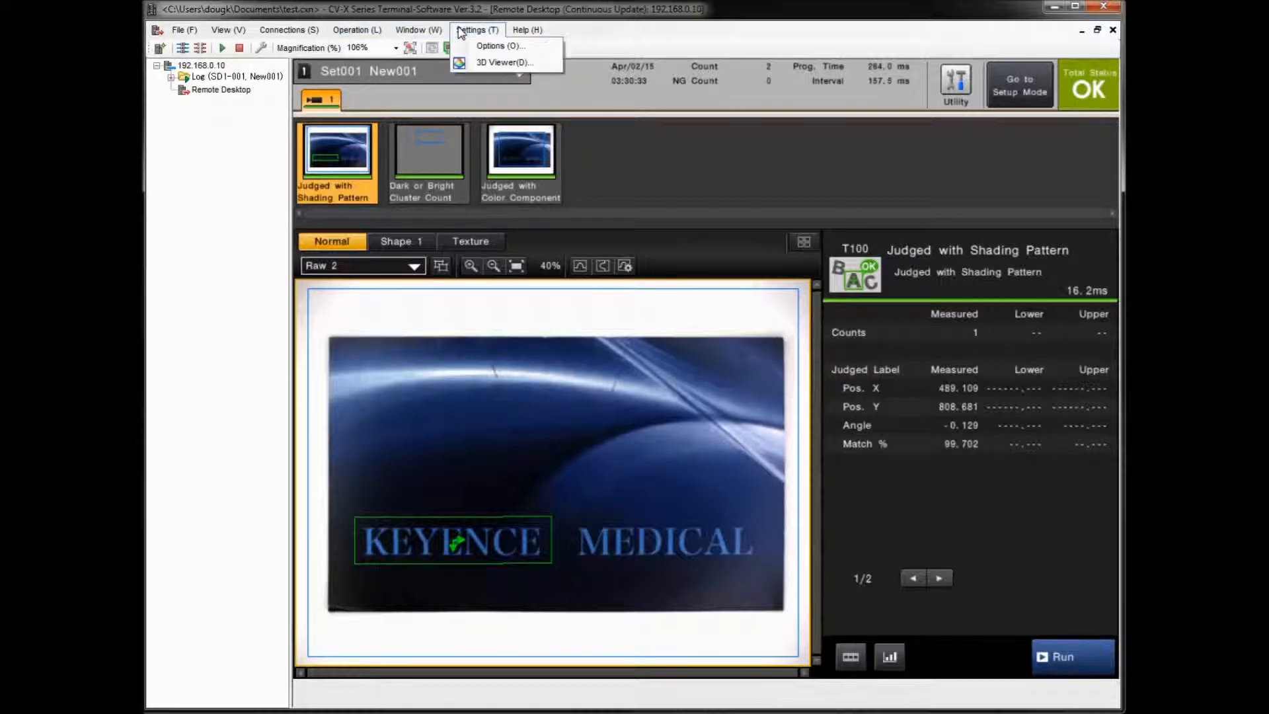
{"action": "left_click", "coordinate": [498, 46]}
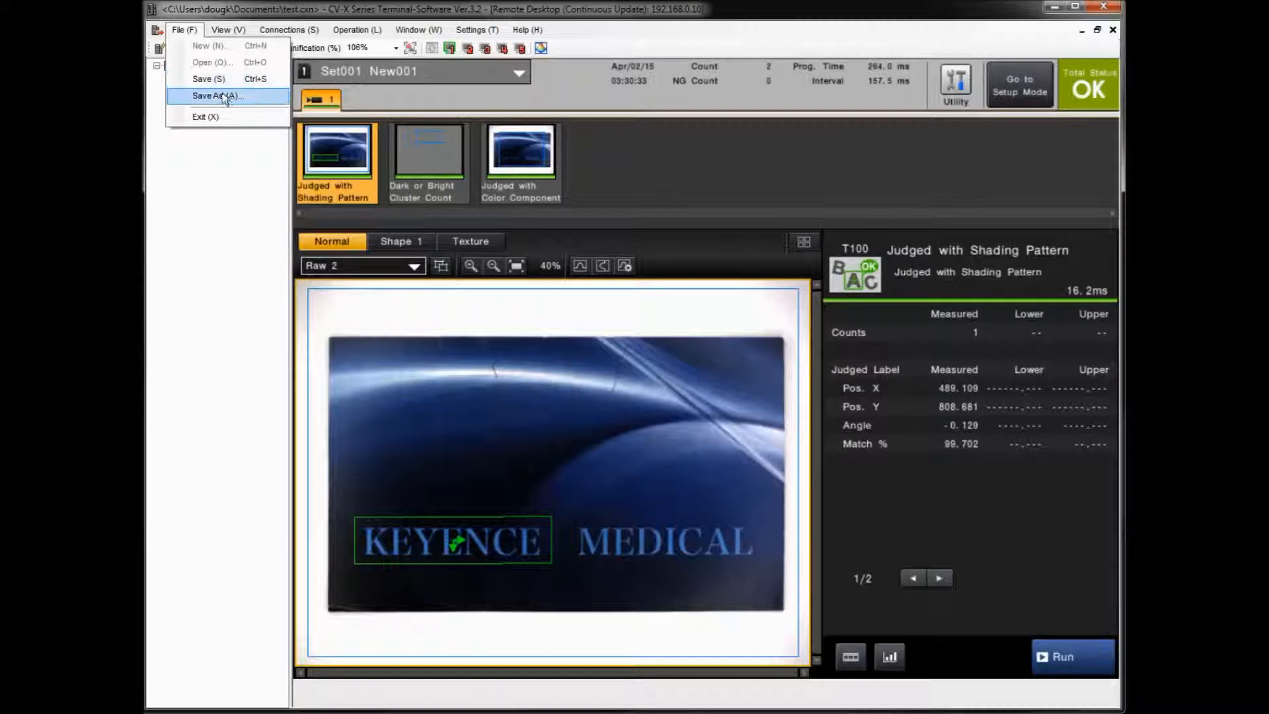
Save the terminal configuration as test.cxn (Configuration File) via Save As.
{"action": "left_click", "coordinate": [214, 96]}
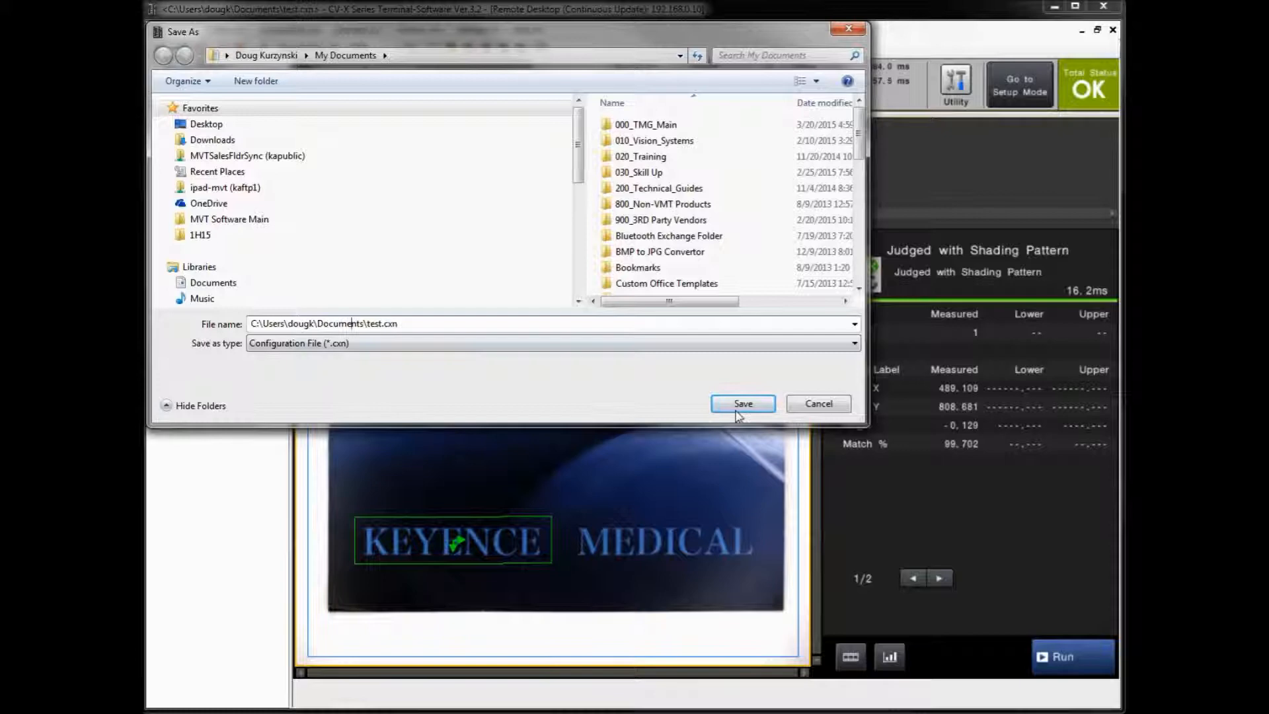
{"action": "left_click", "coordinate": [742, 403]}
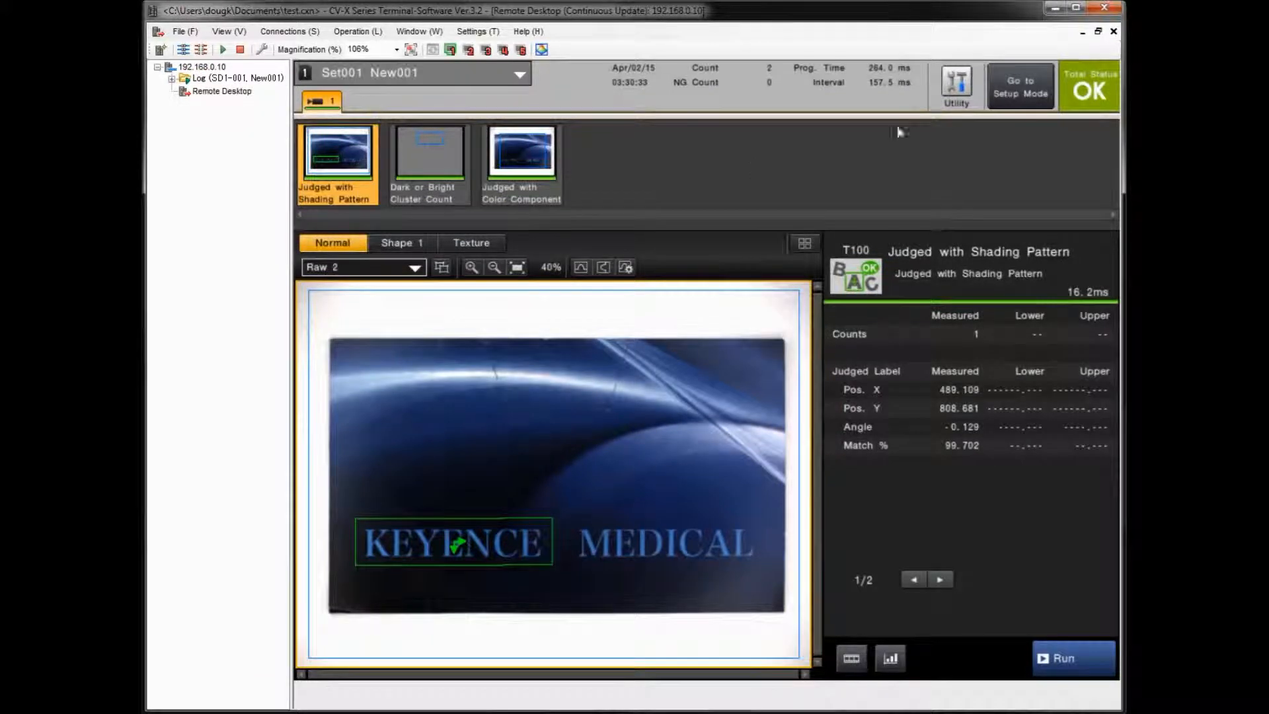
{"action": "mouse_move", "coordinate": [964, 162]}
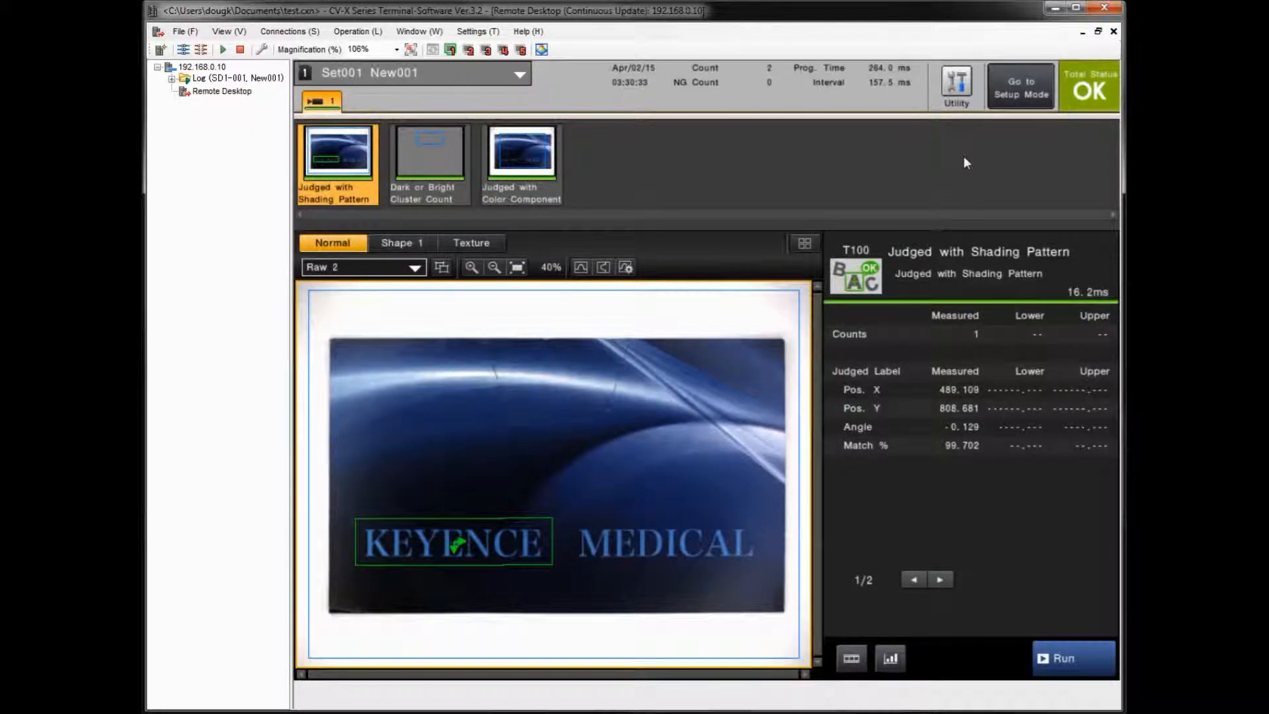
{"action": "left_click", "coordinate": [1020, 85]}
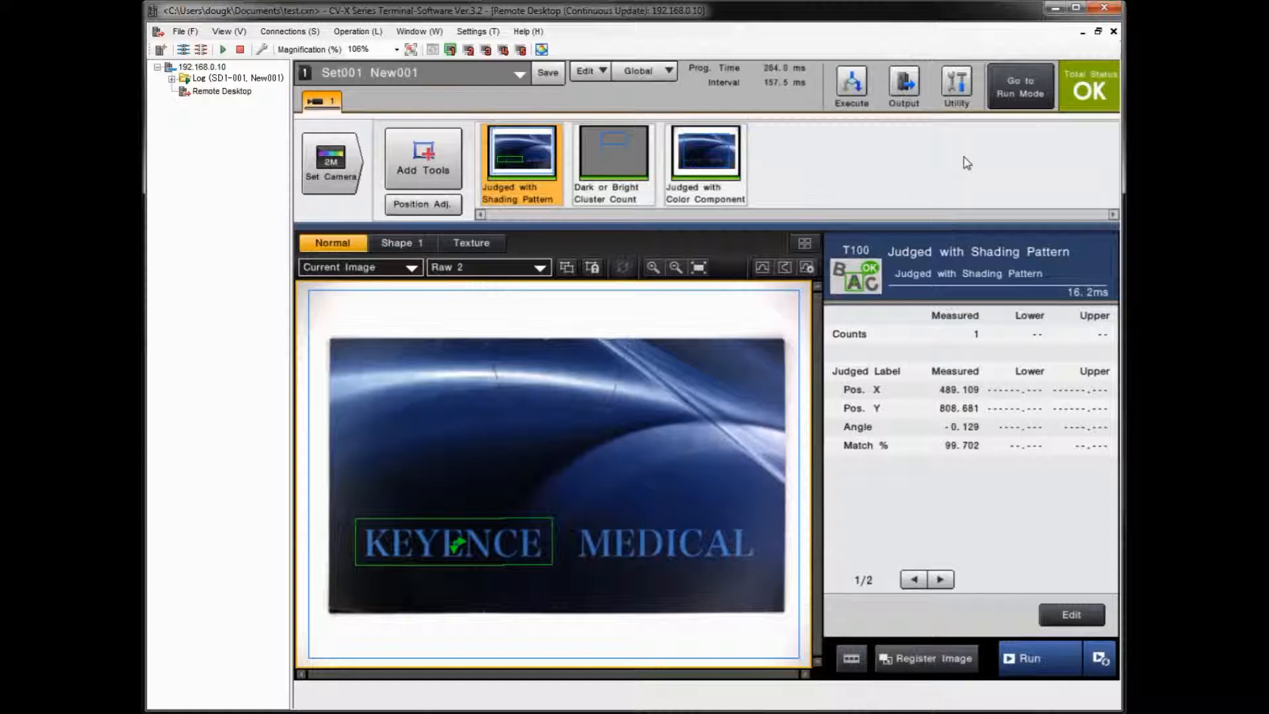